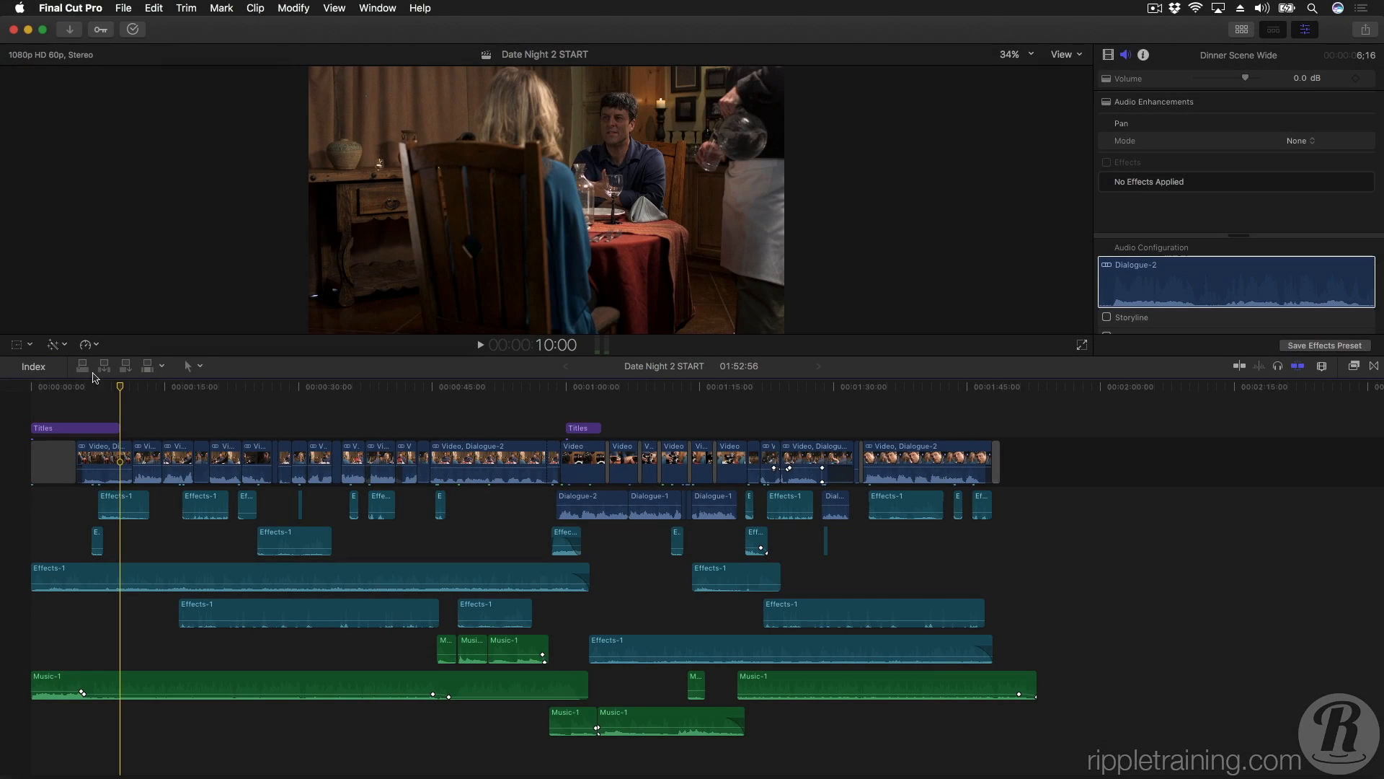
Filter the Timeline Index clip list by searching 'sync' to show the 21 synchronized clips.
{"action": "left_click", "coordinate": [33, 365]}
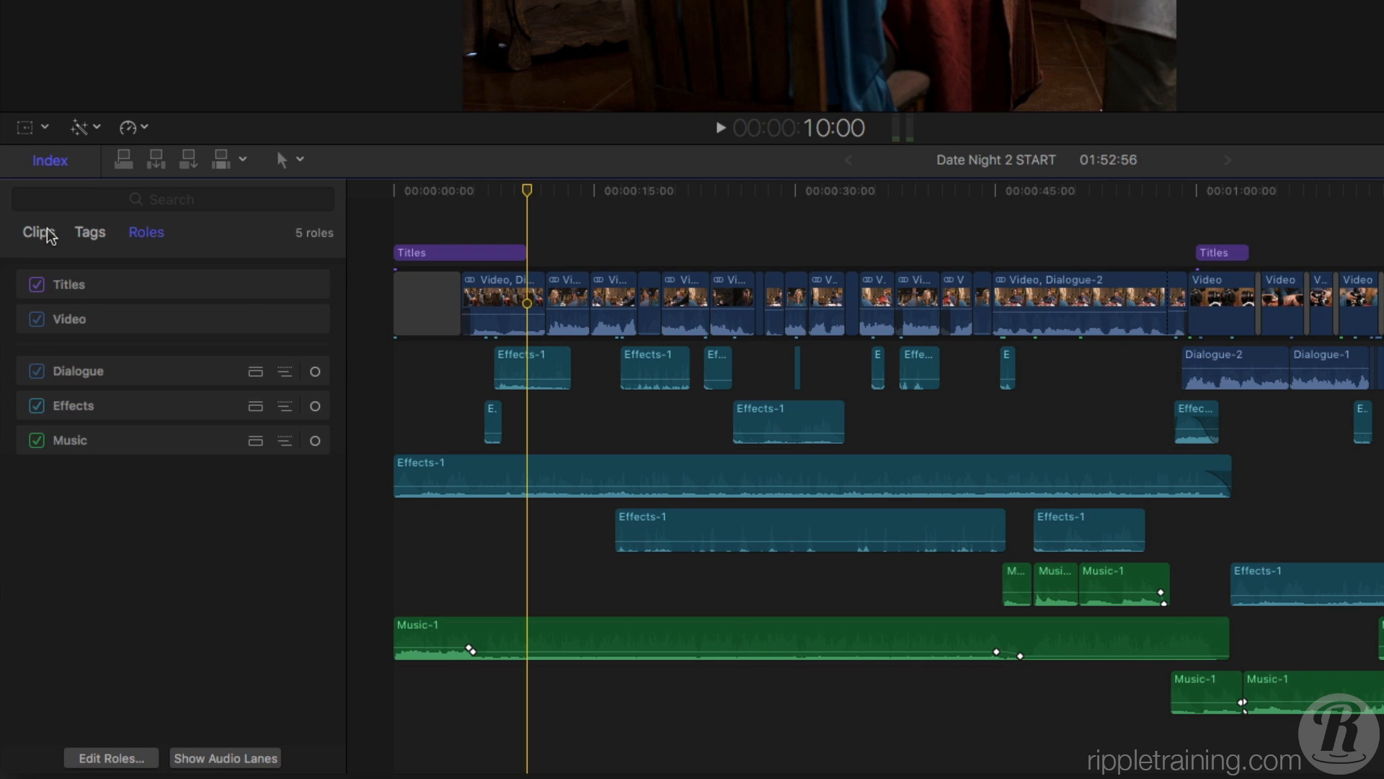
{"action": "left_click", "coordinate": [33, 231]}
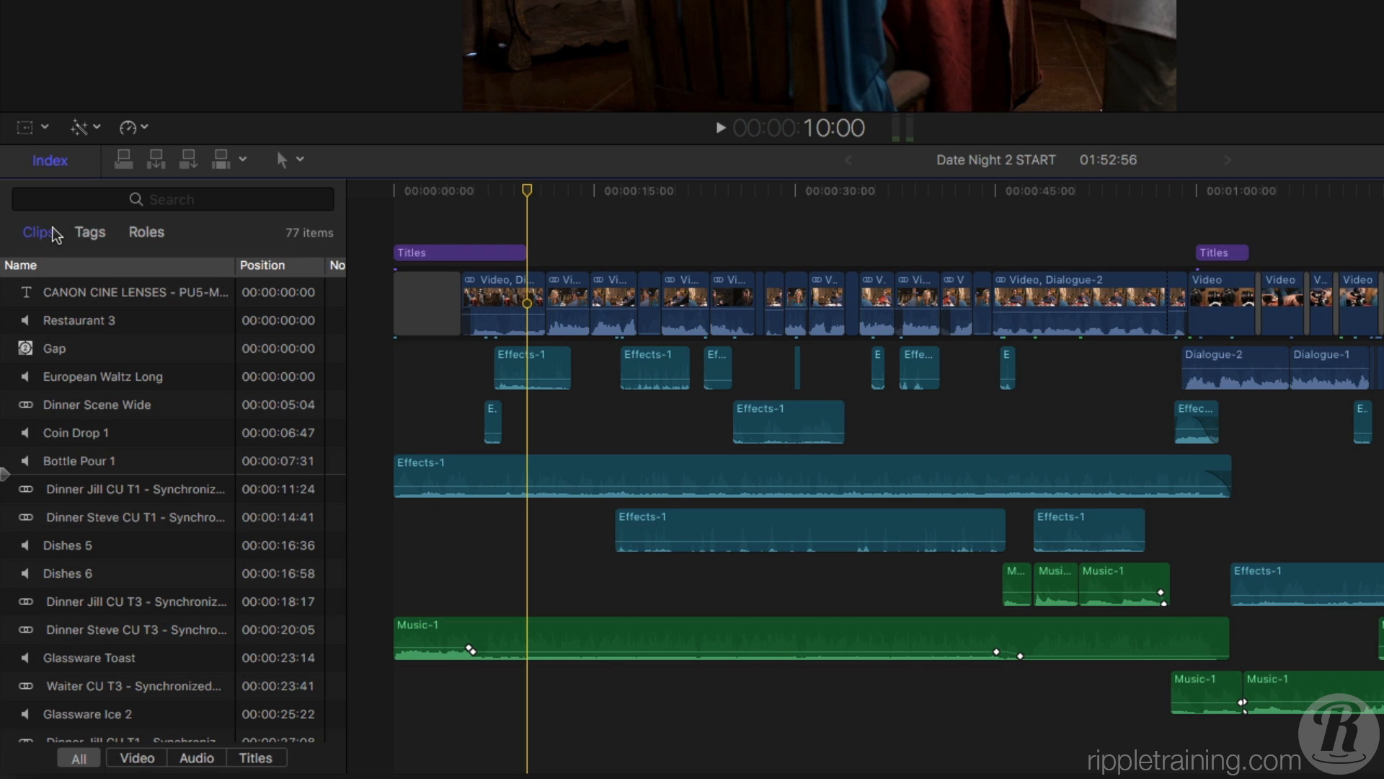
{"action": "left_click", "coordinate": [173, 199]}
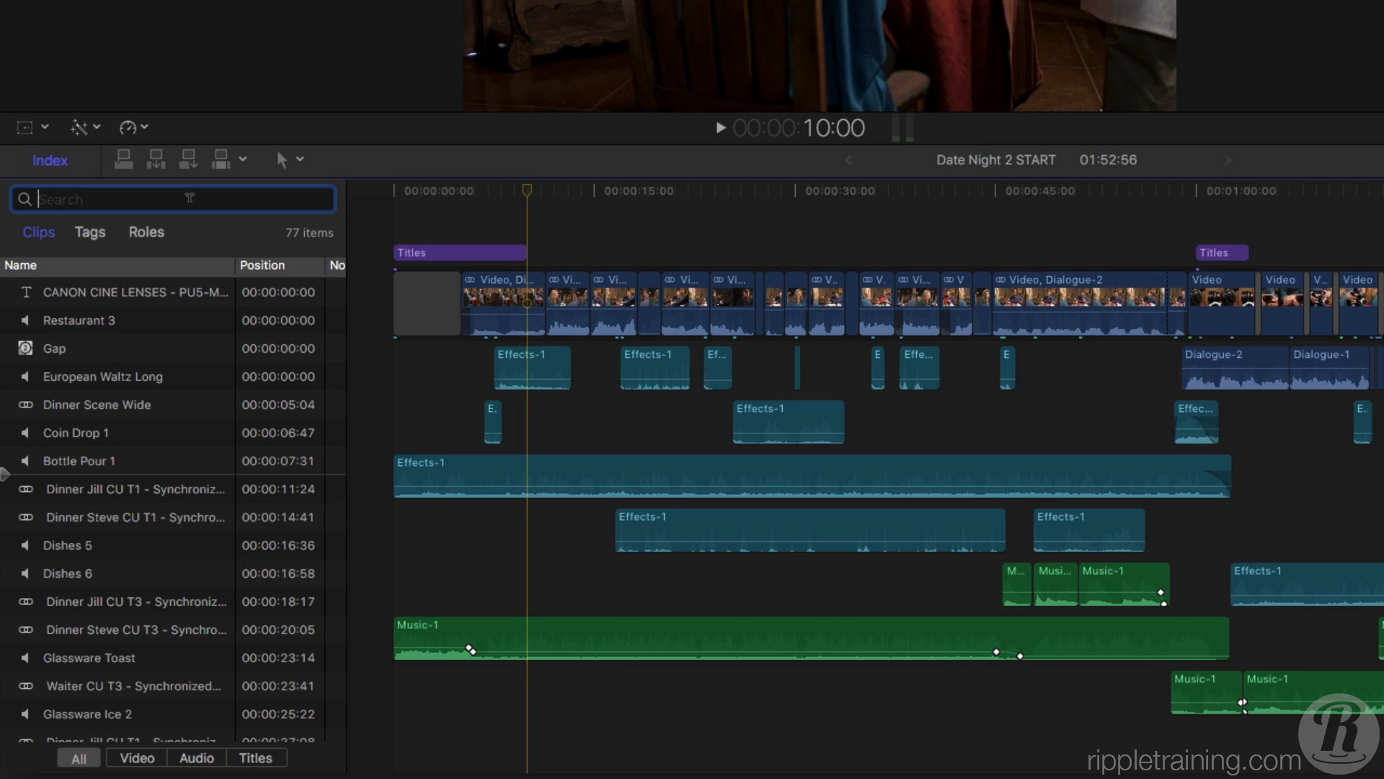
{"action": "type", "text": "sync"}
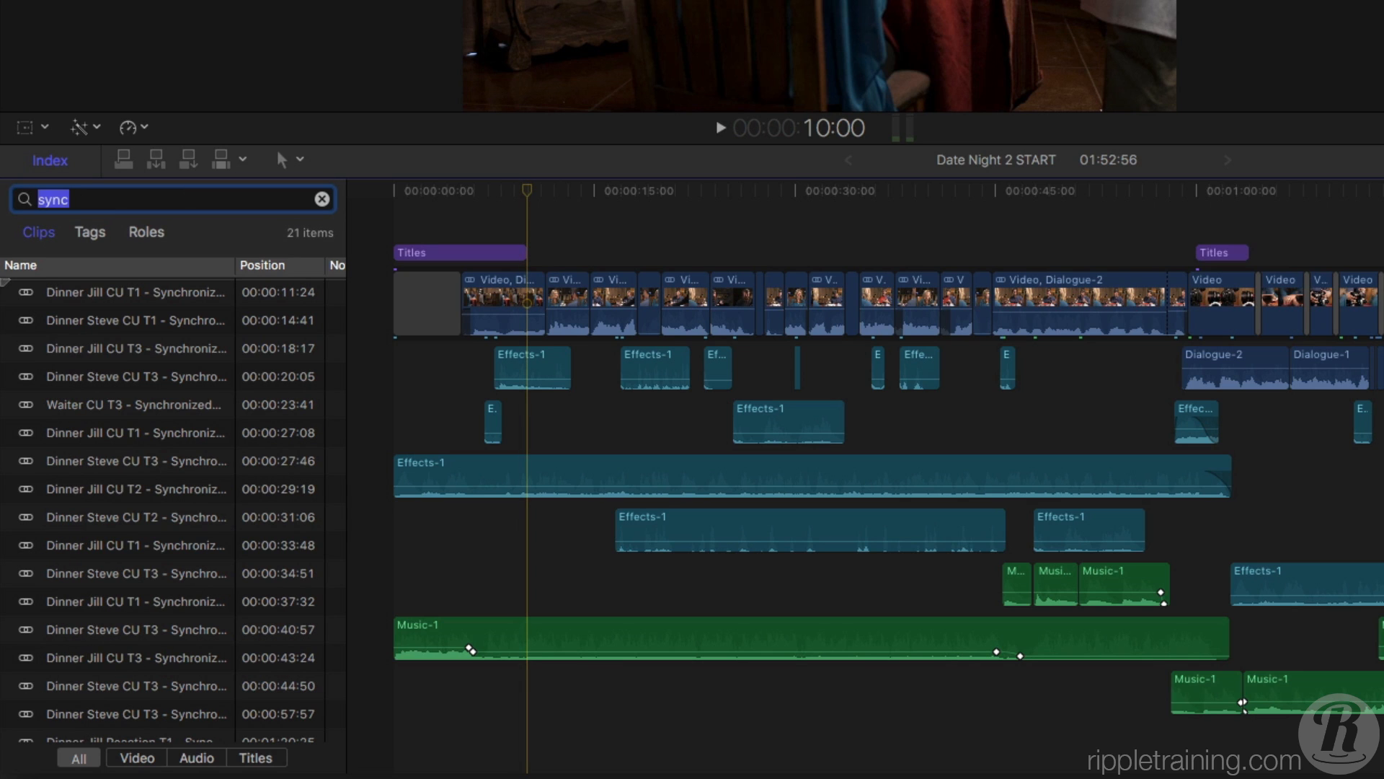
Jump the playhead to listed clips, including Dinner Steve close-up at 14:41 and Dinner Jill at 27:08.
{"action": "left_click", "coordinate": [134, 320]}
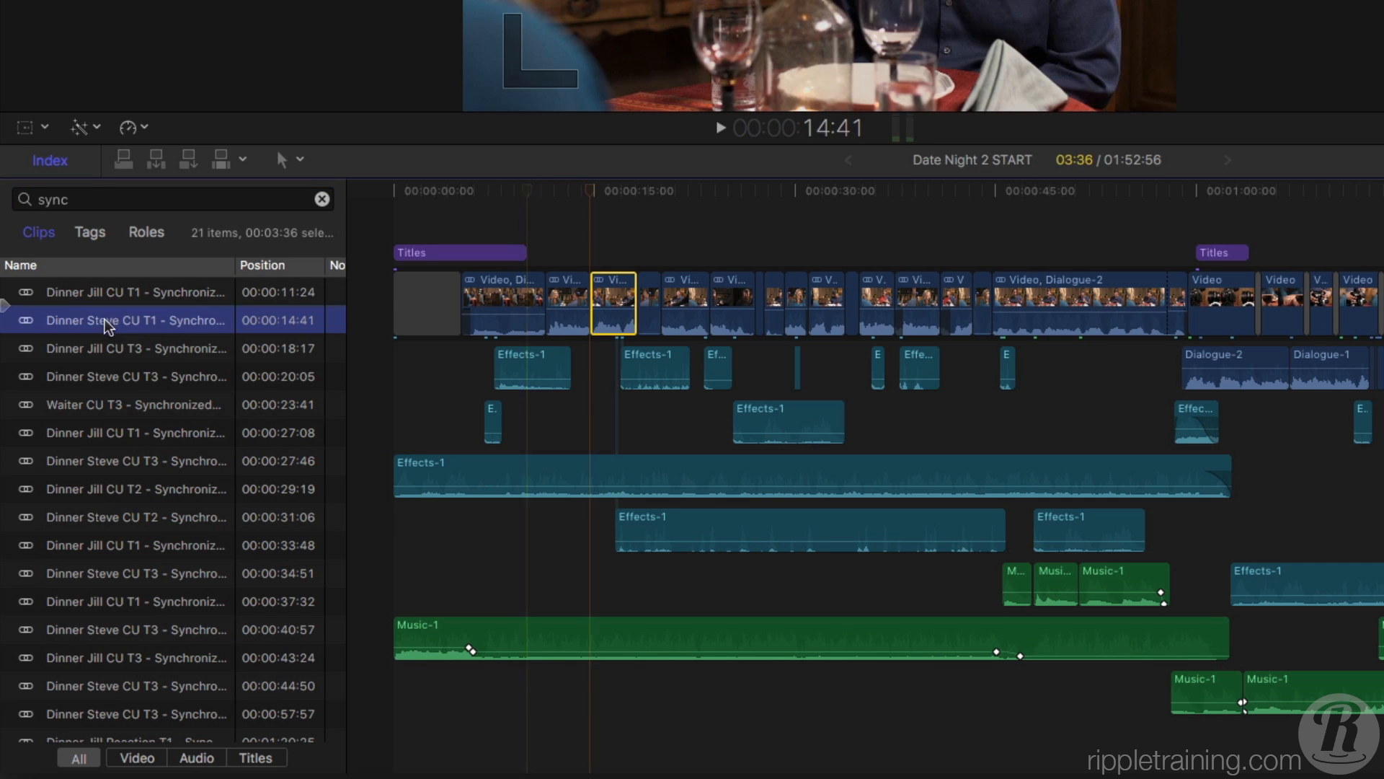
{"action": "left_click", "coordinate": [134, 431]}
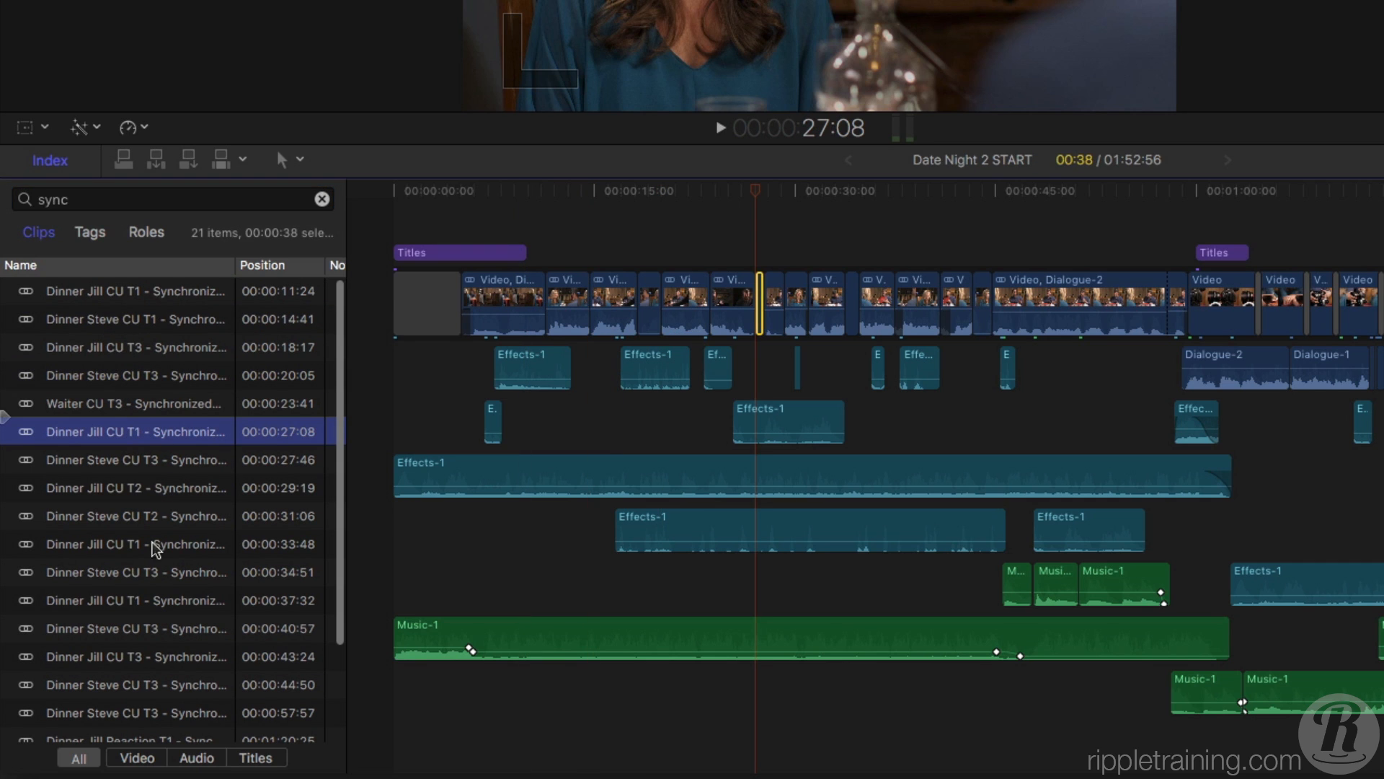
{"action": "left_click", "coordinate": [134, 600]}
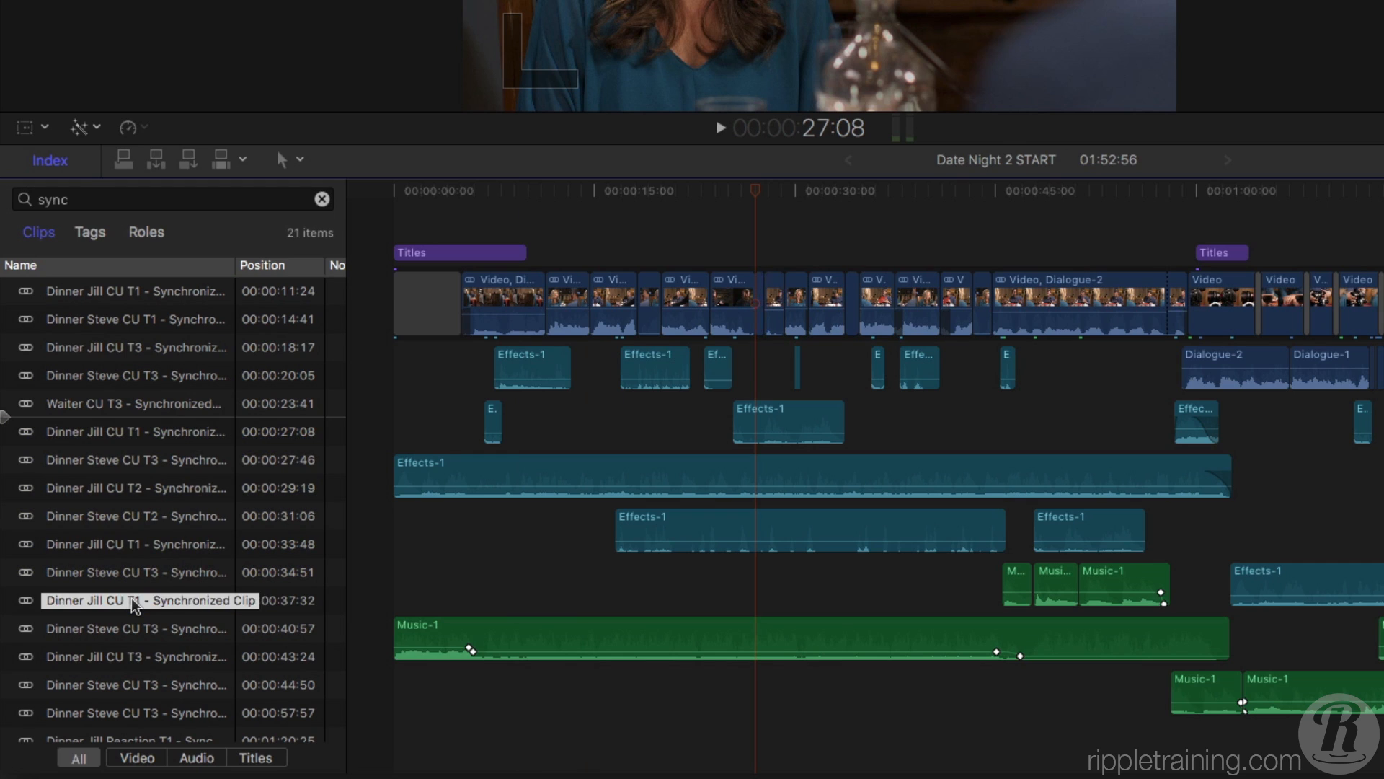
Show the project's five roles in the index and park the playhead near ten seconds.
{"action": "left_click", "coordinate": [146, 232]}
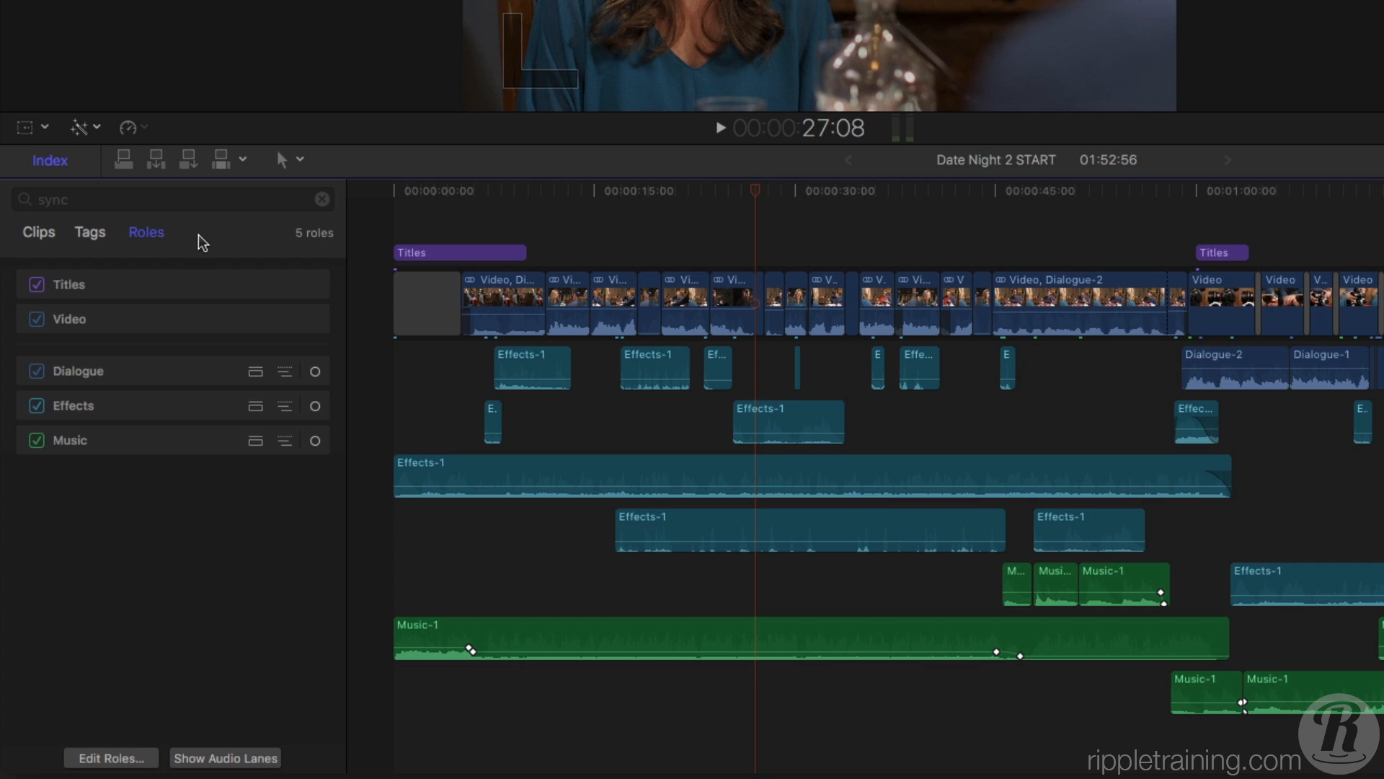
{"action": "mouse_move", "coordinate": [538, 203]}
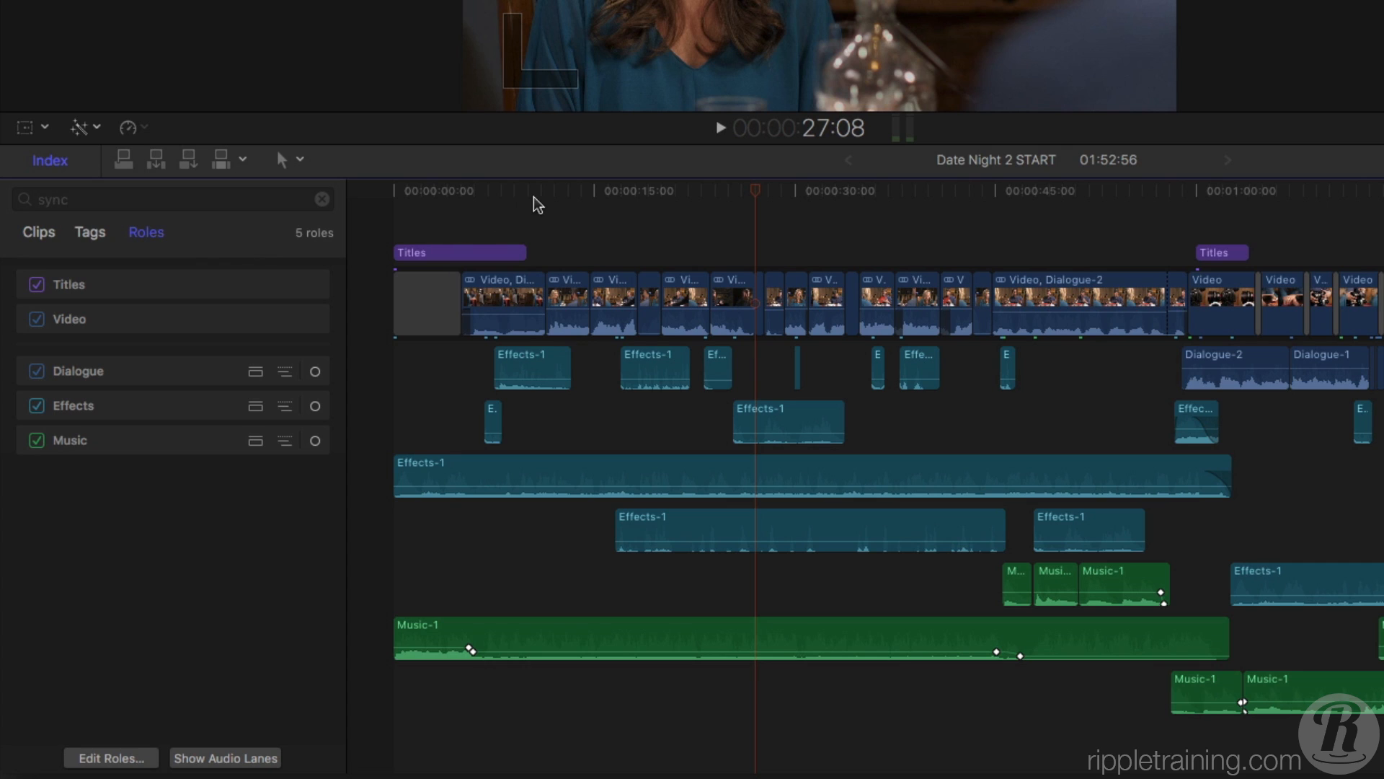
{"action": "left_click", "coordinate": [528, 191]}
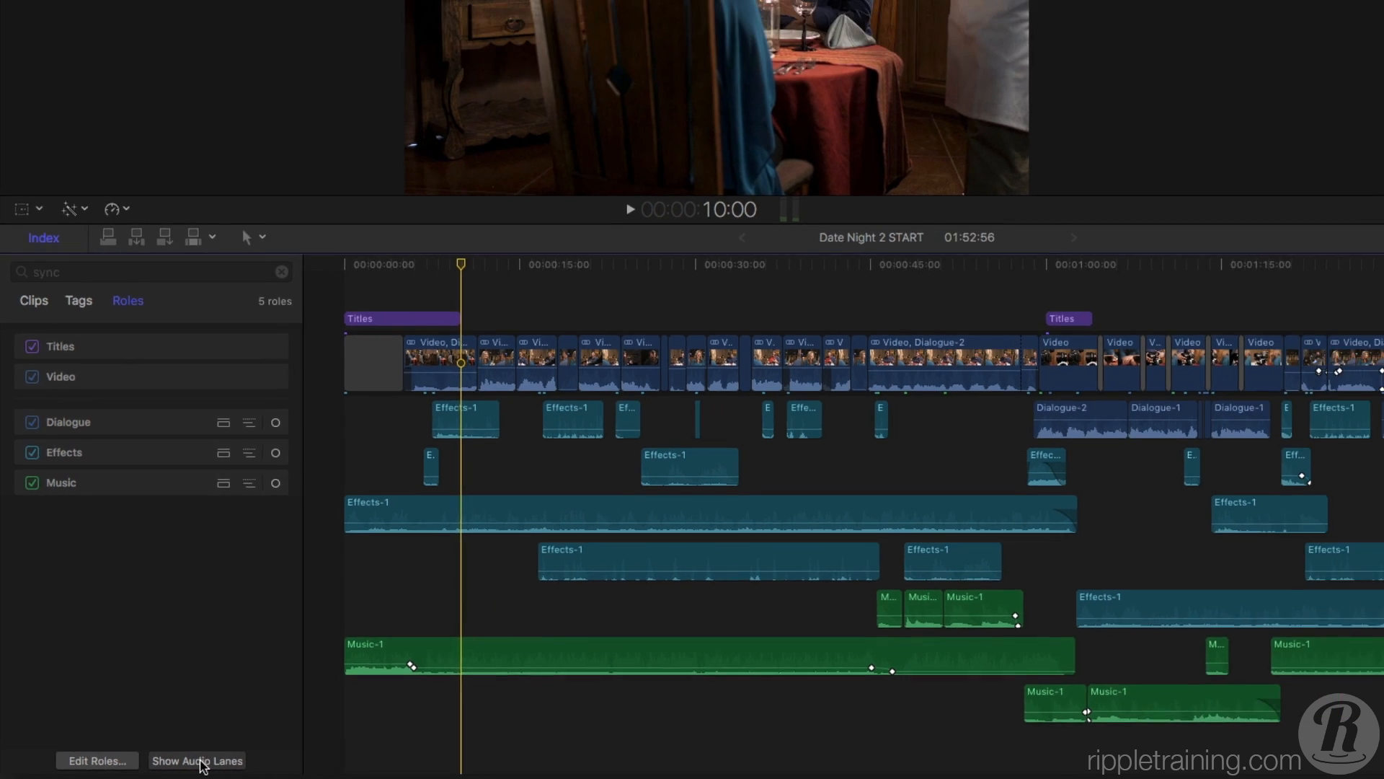
Separate the timeline audio into Effects, Dialogue and Music role lanes.
{"action": "left_click", "coordinate": [197, 760]}
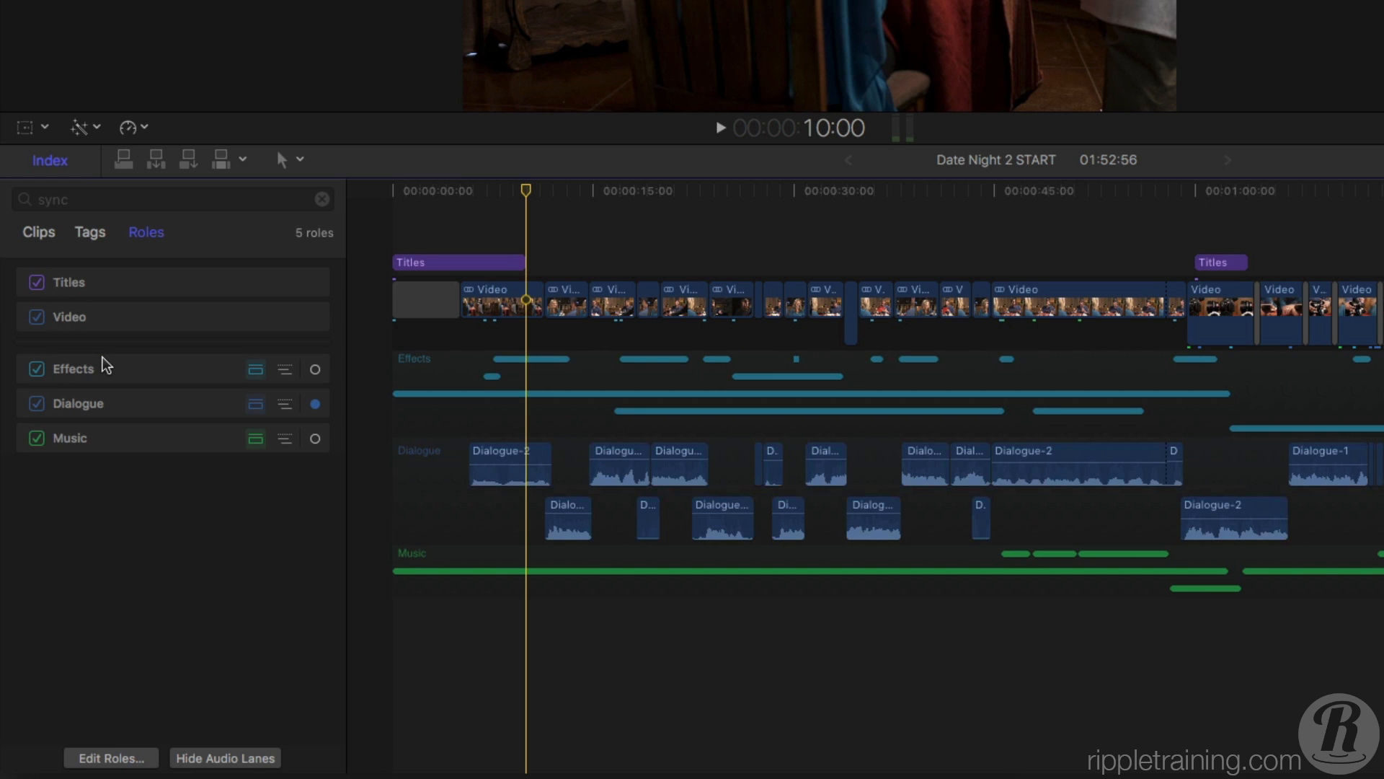
{"action": "mouse_move", "coordinate": [317, 382]}
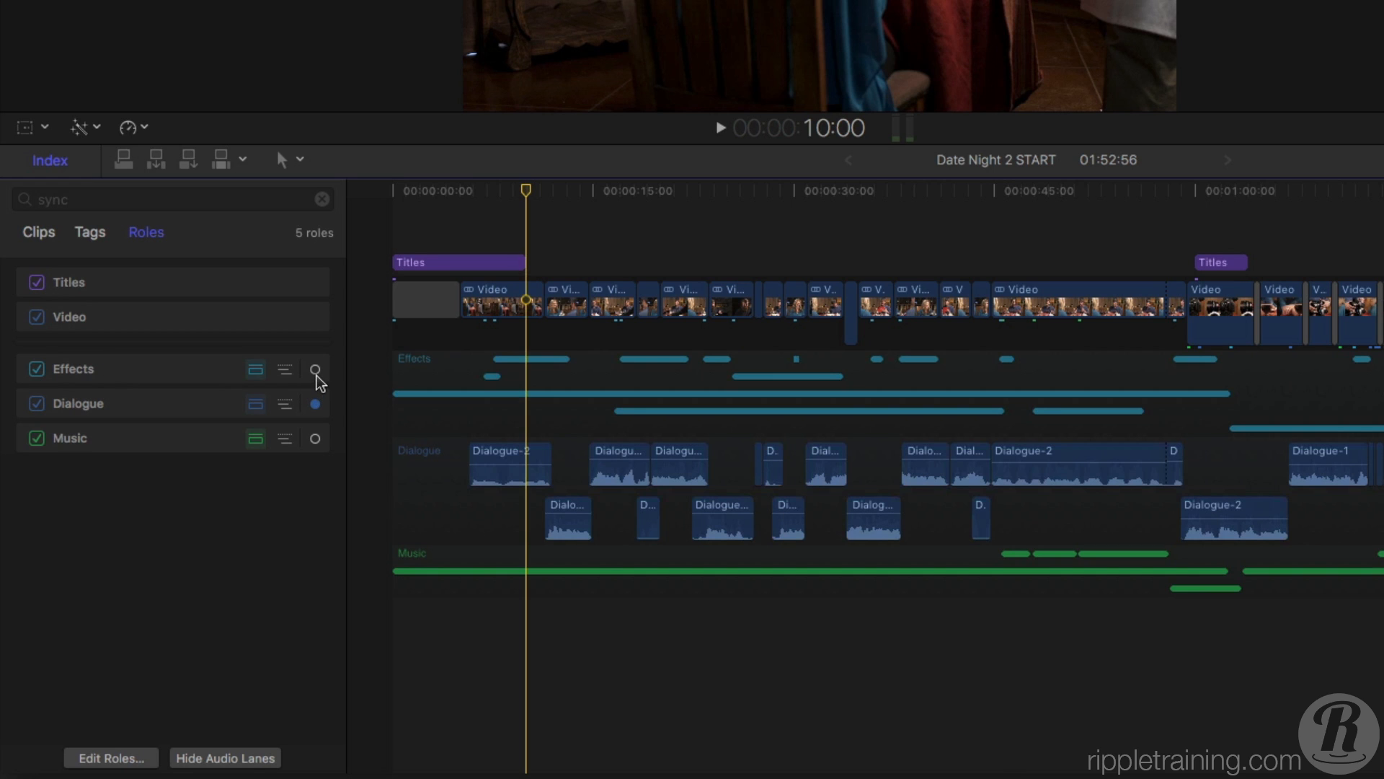
Focus the Effects lane, then refocus Dialogue so it expands above collapsed Effects and Music.
{"action": "left_click", "coordinate": [315, 371]}
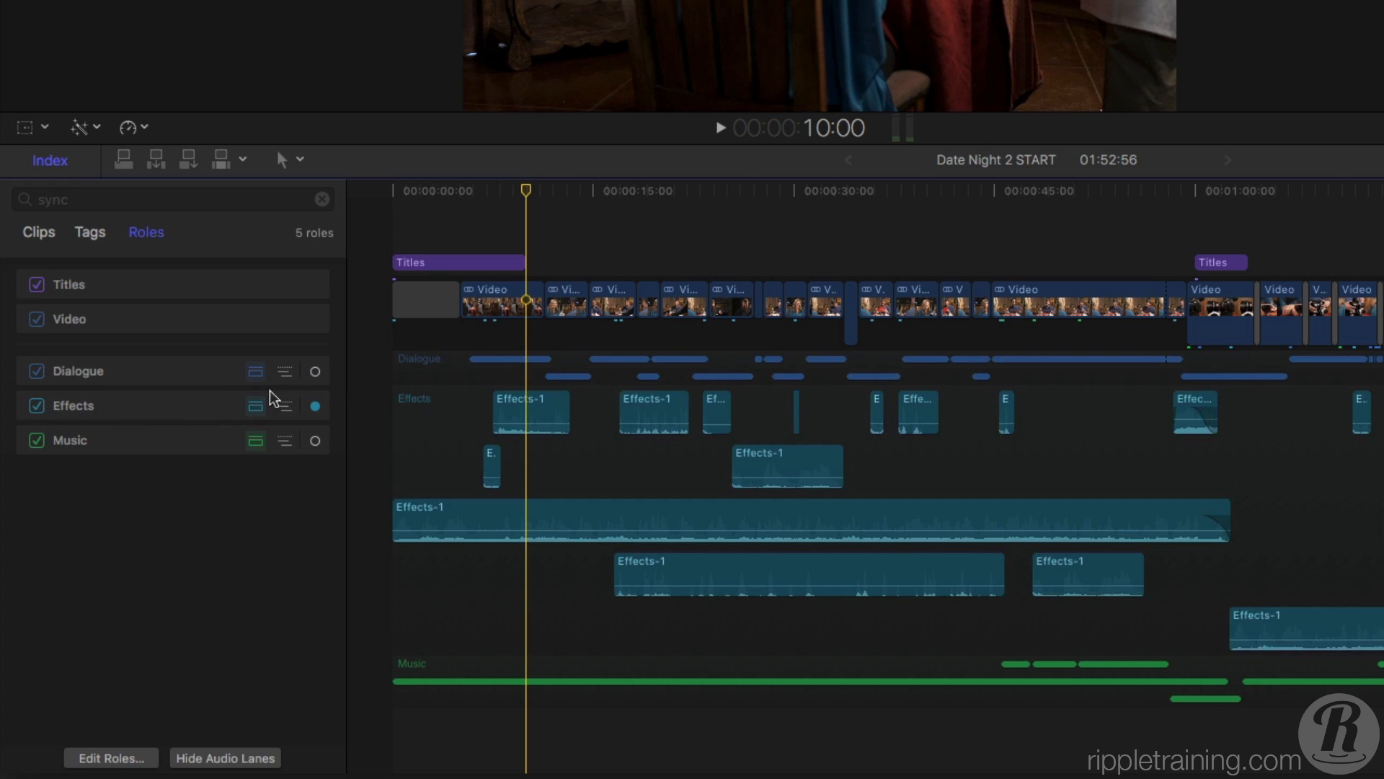
{"action": "left_click", "coordinate": [315, 370]}
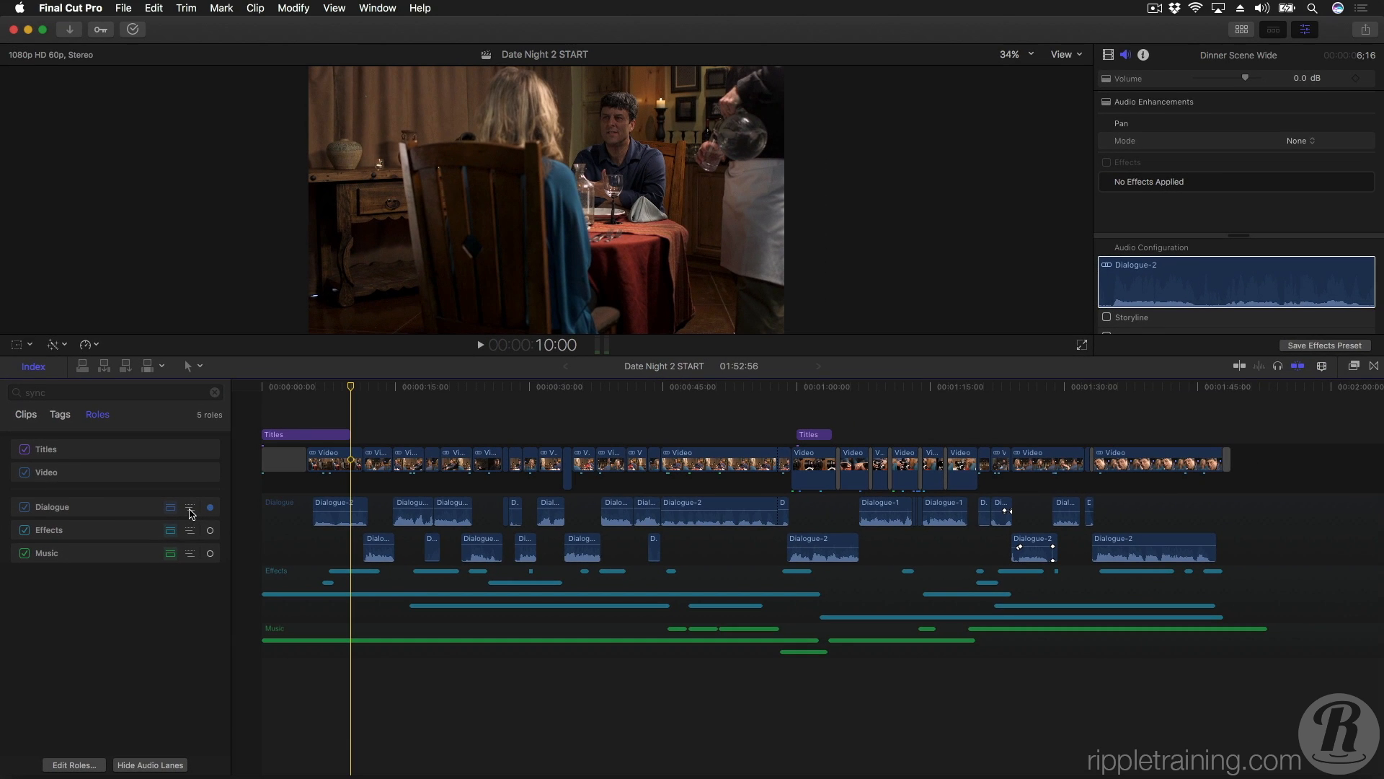
Split the Dialogue lane into Dialogue-1 and Dialogue-2 subrole lanes, Dialogue-1 on top.
{"action": "left_click", "coordinate": [188, 512]}
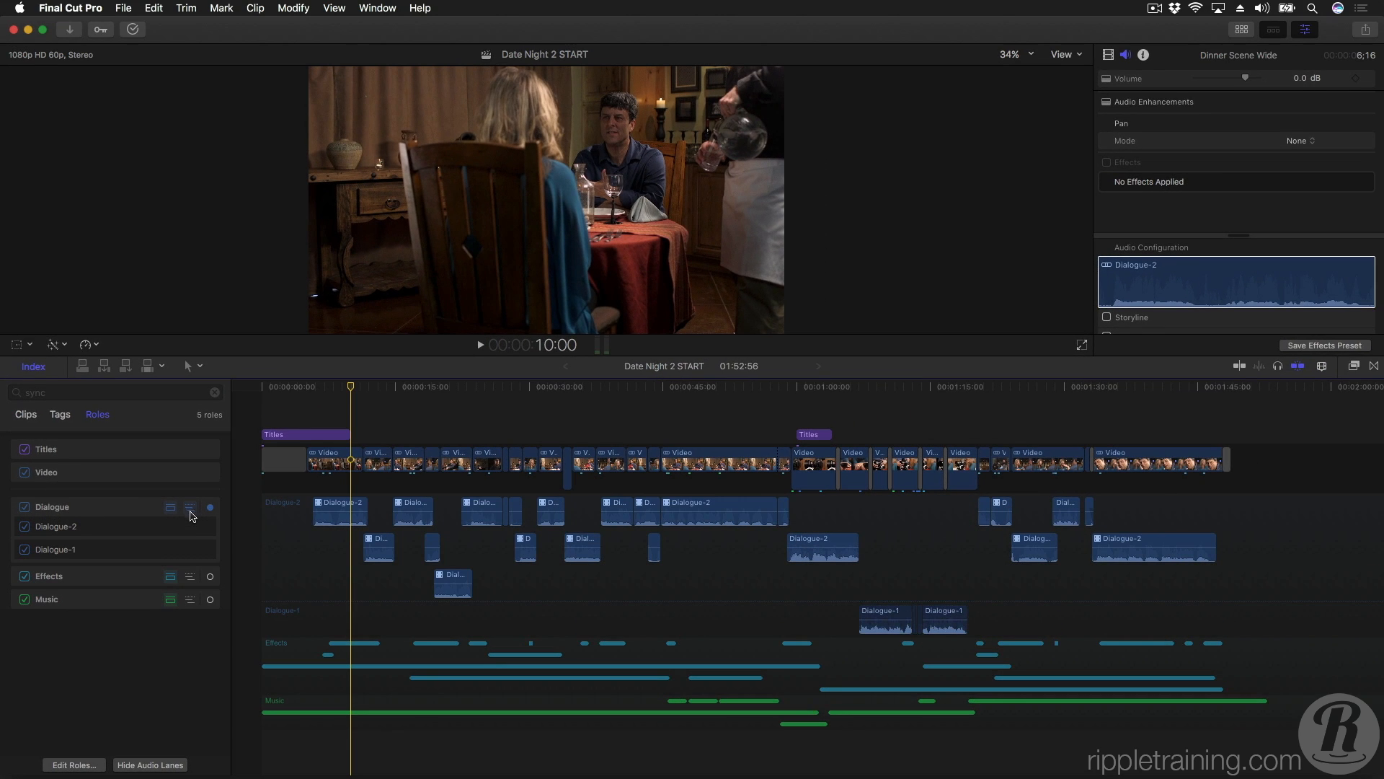
{"action": "mouse_move", "coordinate": [245, 532]}
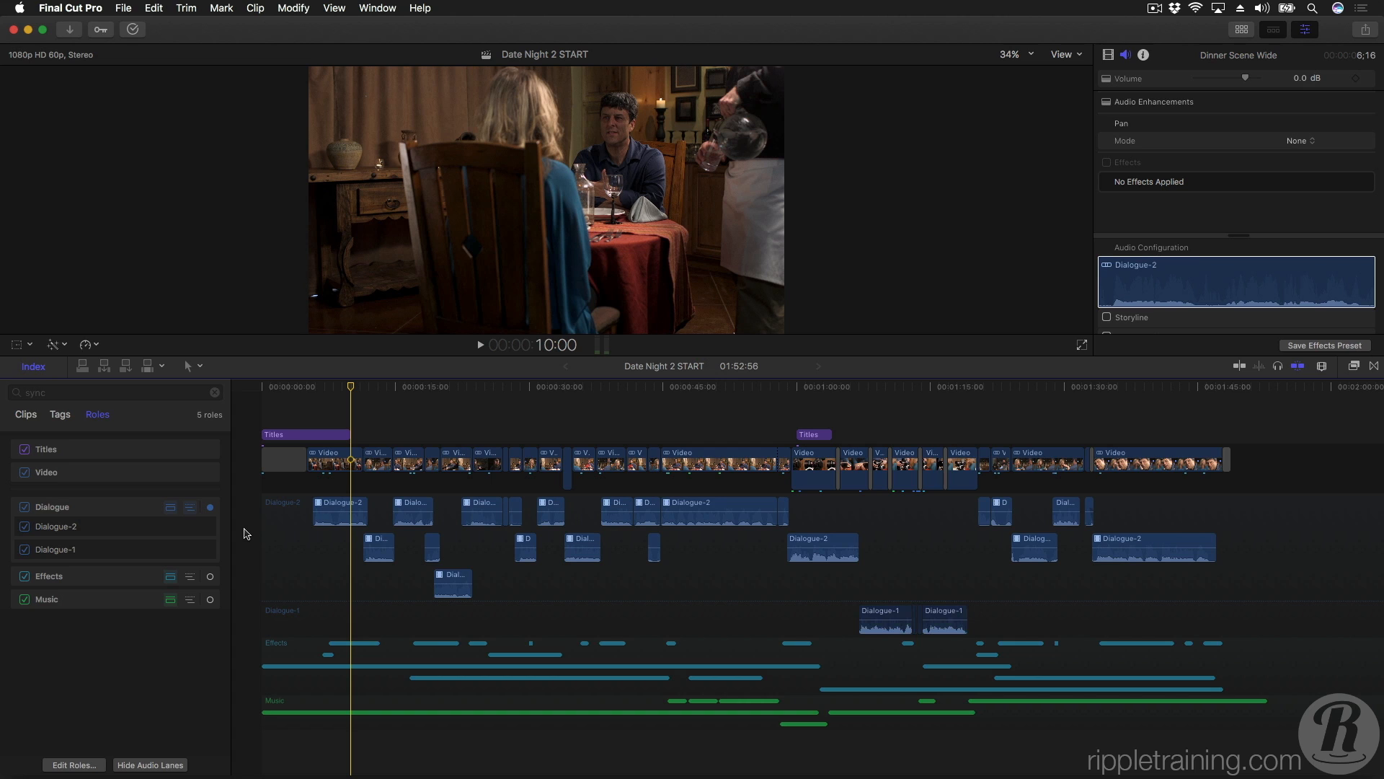
{"action": "left_click", "coordinate": [52, 506]}
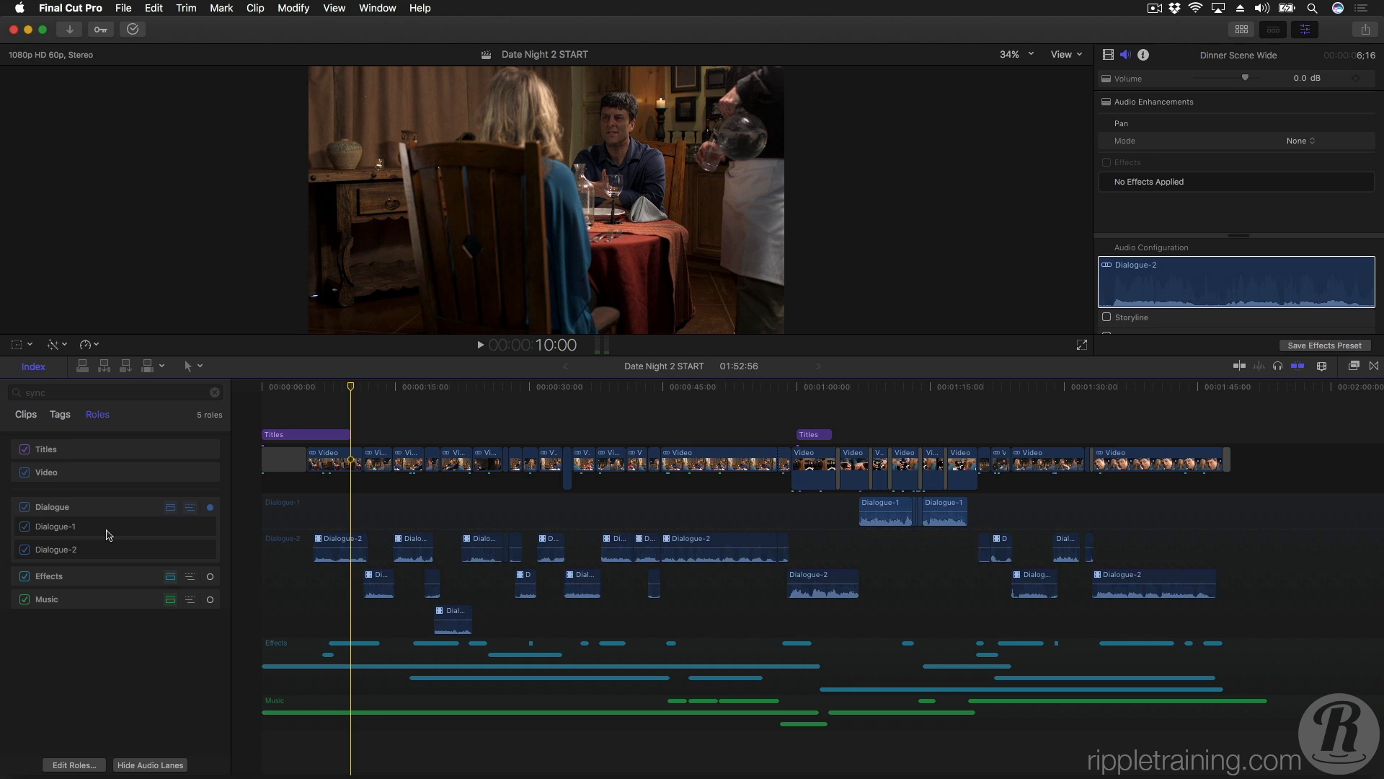
{"action": "mouse_move", "coordinate": [220, 542]}
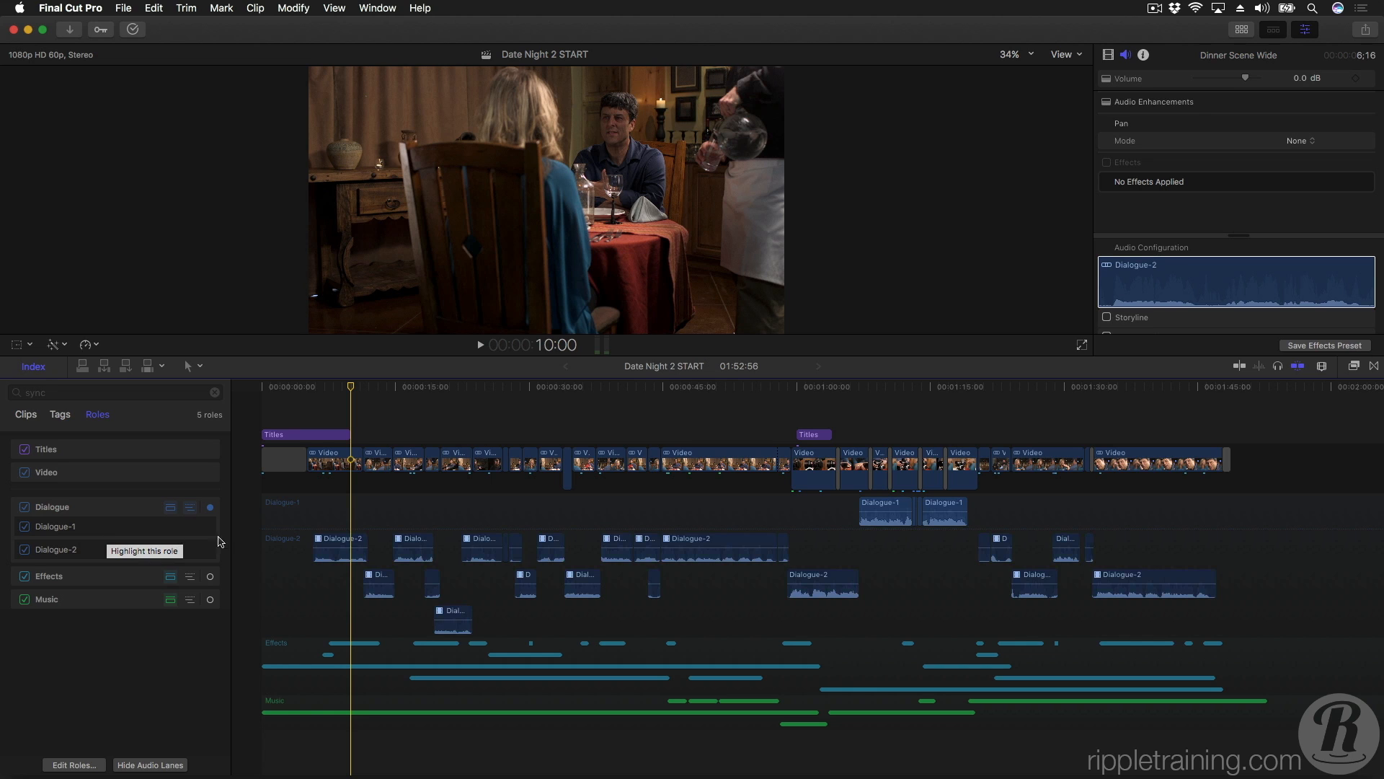
{"action": "mouse_move", "coordinate": [238, 529]}
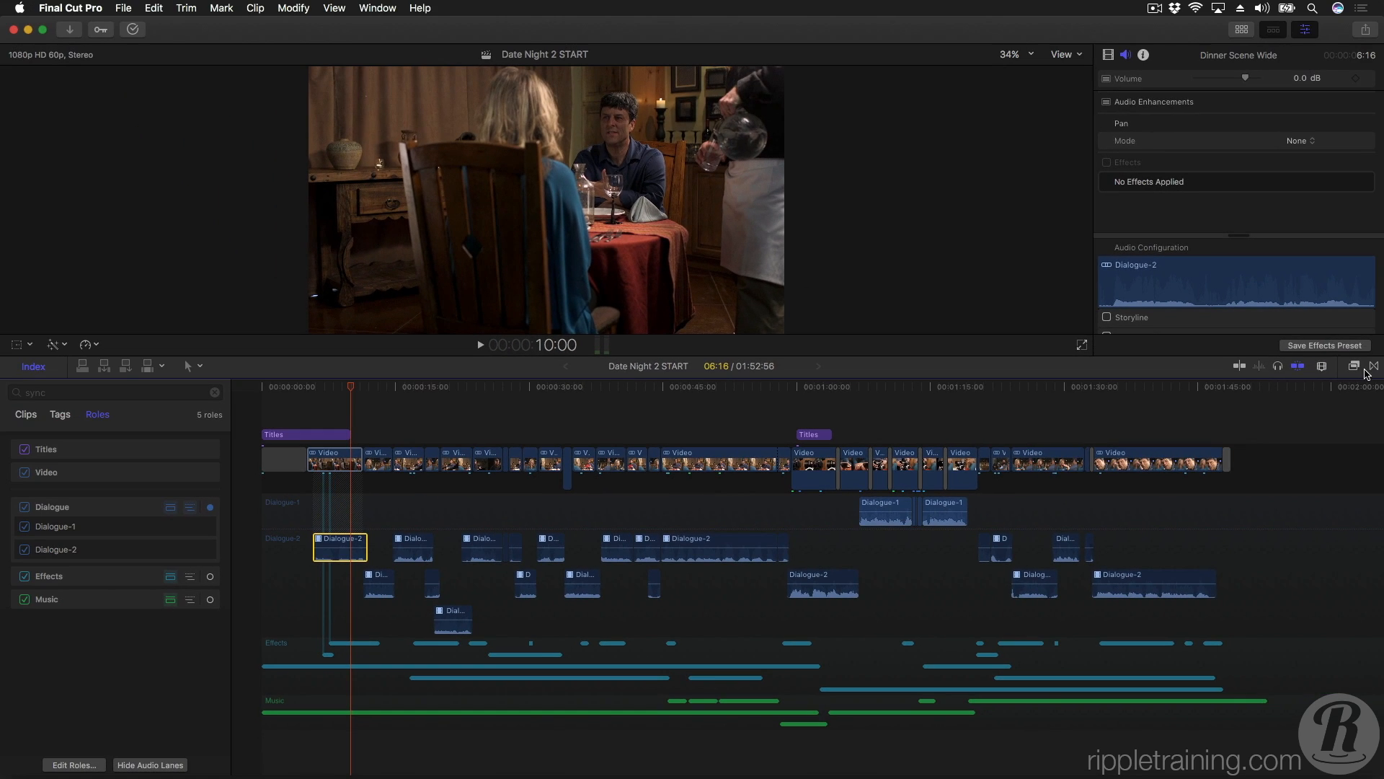
Apply Channel EQ with a Voice preset to the first Dialogue-2 clip.
{"action": "left_click", "coordinate": [1351, 365]}
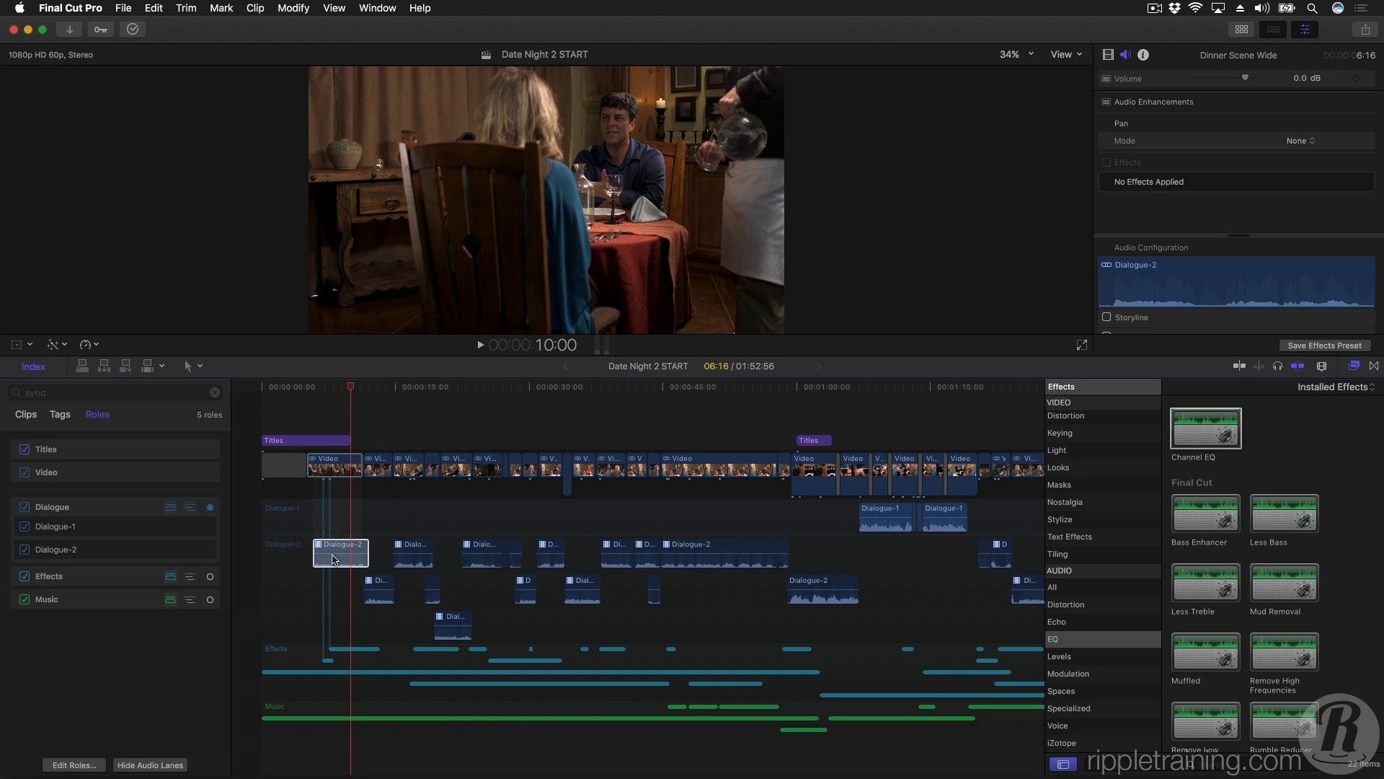
{"action": "left_click", "coordinate": [1294, 199]}
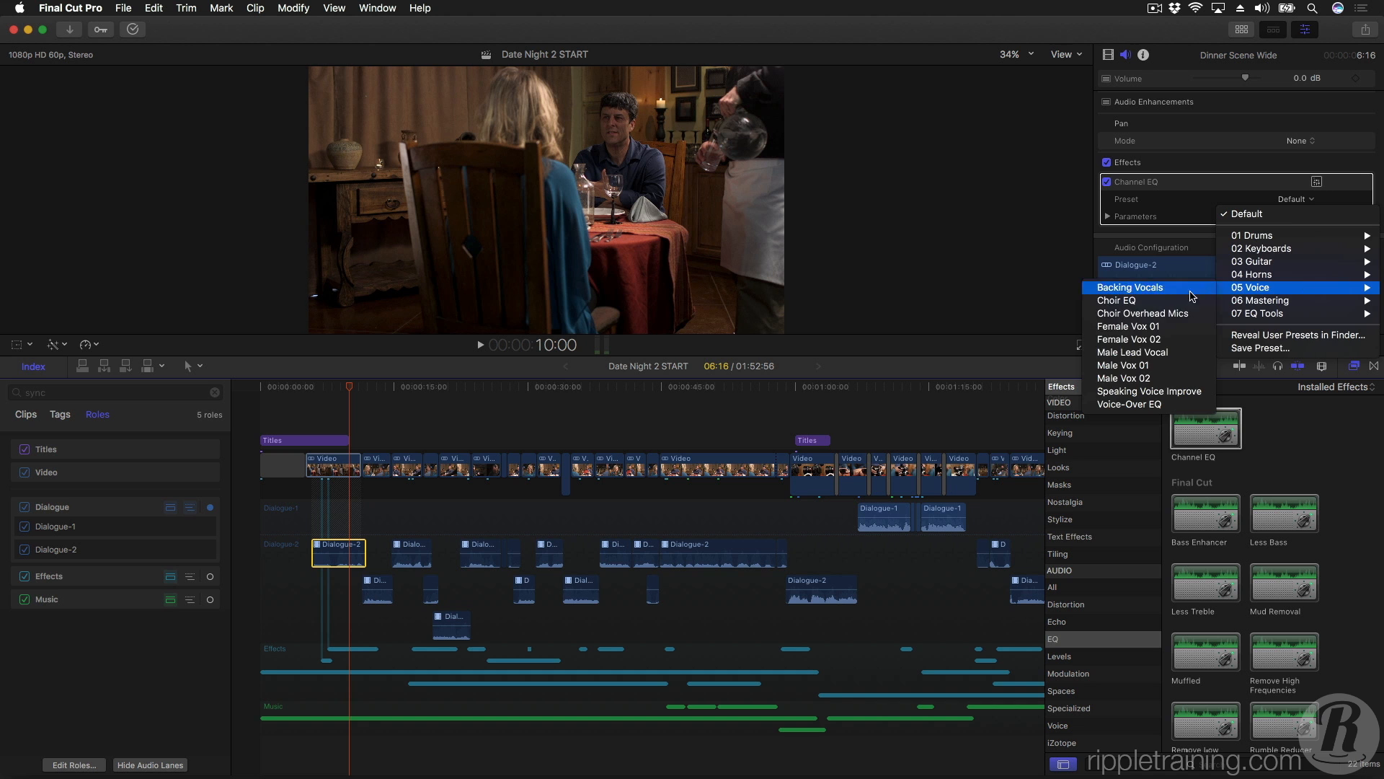
{"action": "left_click", "coordinate": [1149, 391]}
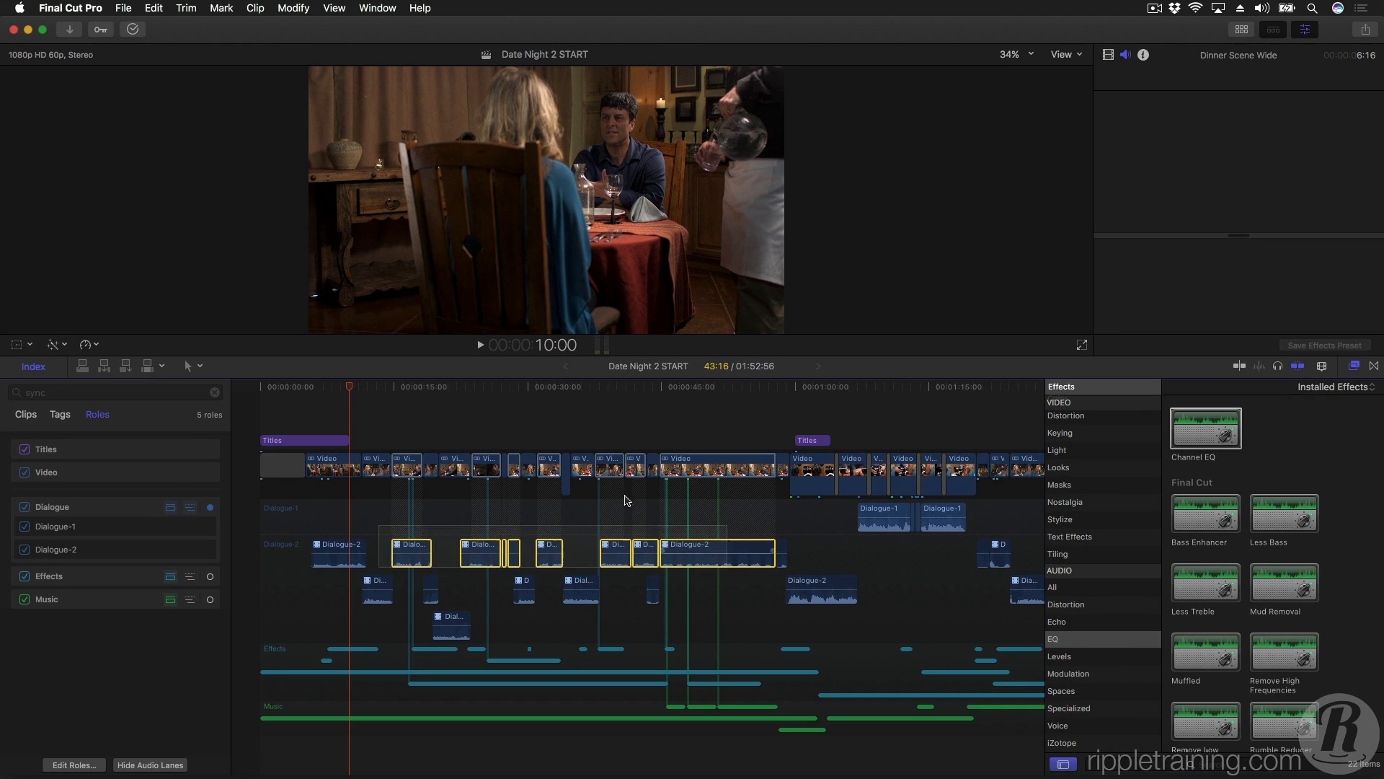
Paste the Channel EQ attributes onto the eight other Dialogue-2 clips.
{"action": "left_click", "coordinate": [153, 9]}
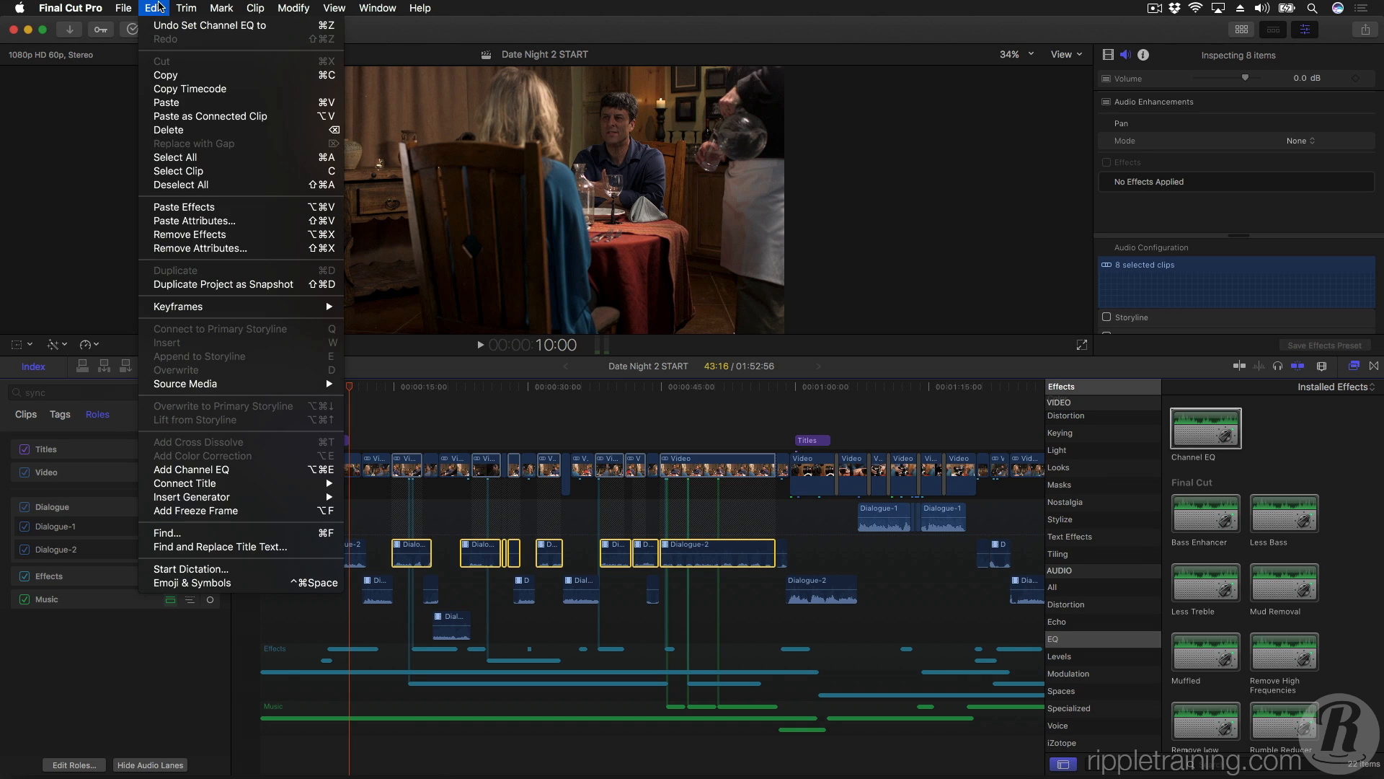
{"action": "left_click", "coordinate": [195, 219]}
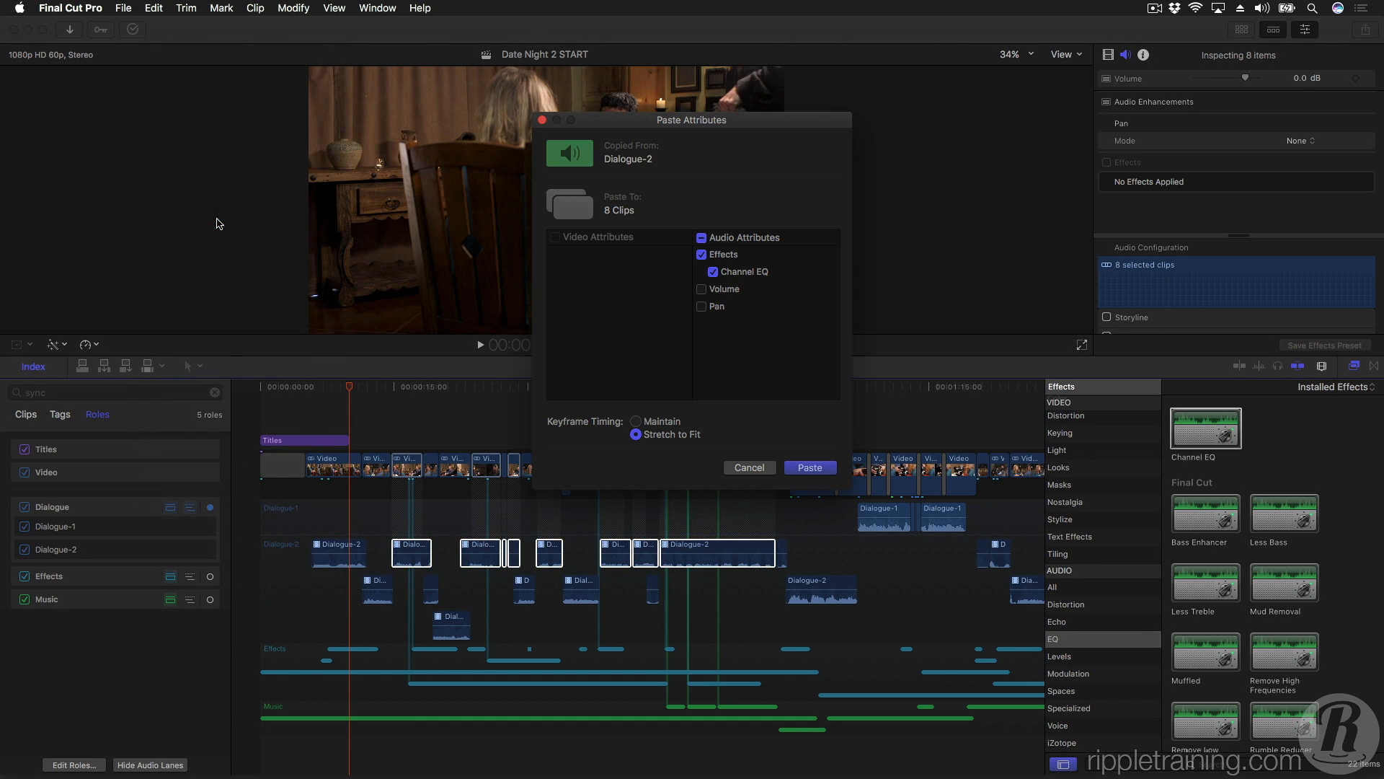
{"action": "left_click", "coordinate": [808, 467]}
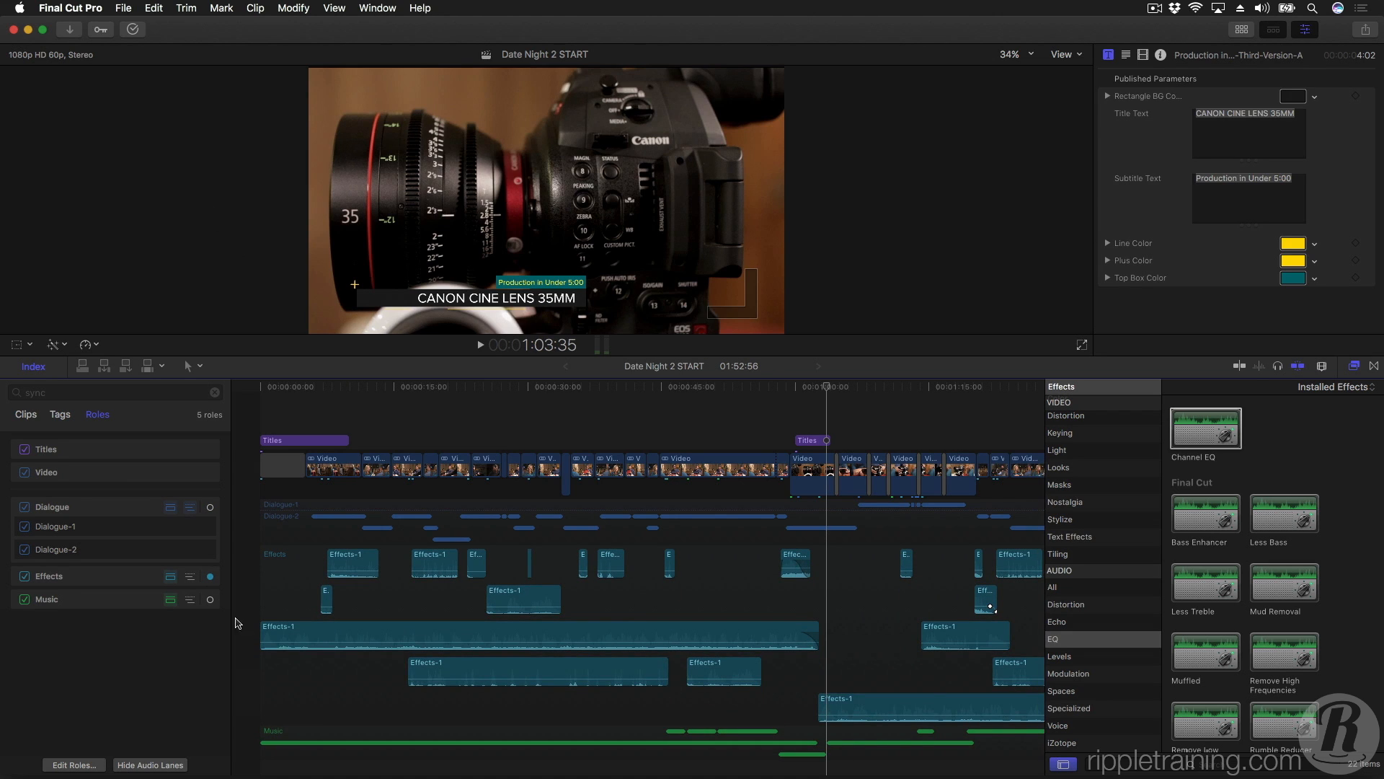
{"action": "left_click", "coordinate": [522, 598]}
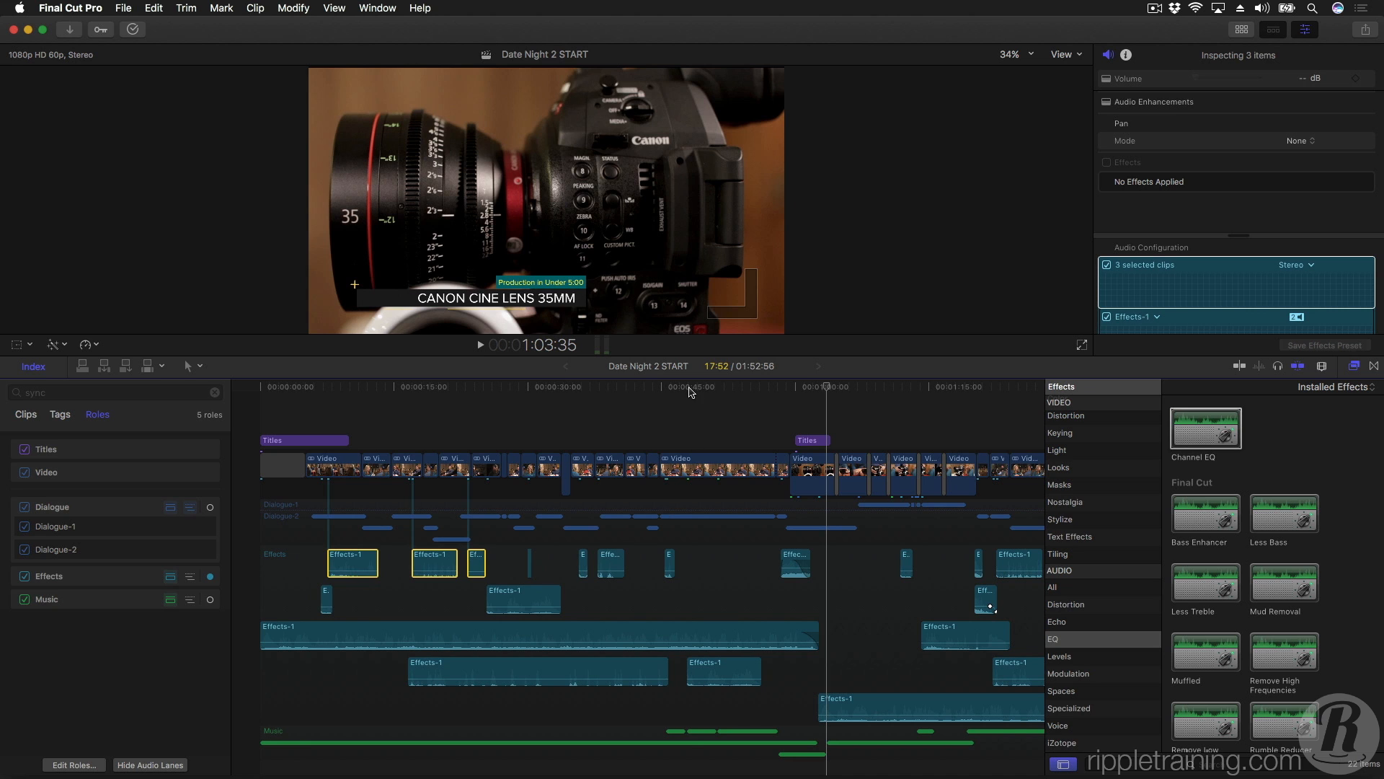
{"action": "left_click", "coordinate": [689, 386]}
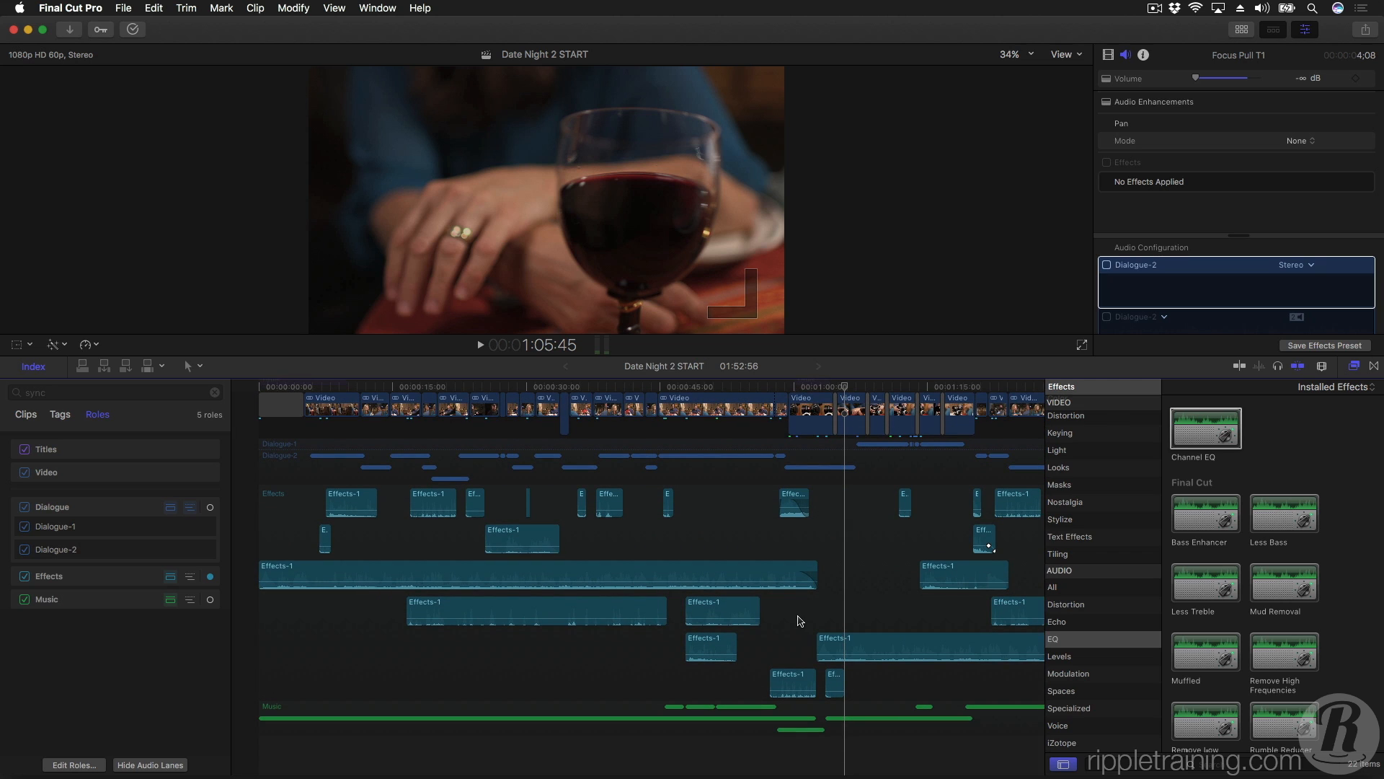
{"action": "scroll", "scroll_direction": "down", "scroll_amount": 3}
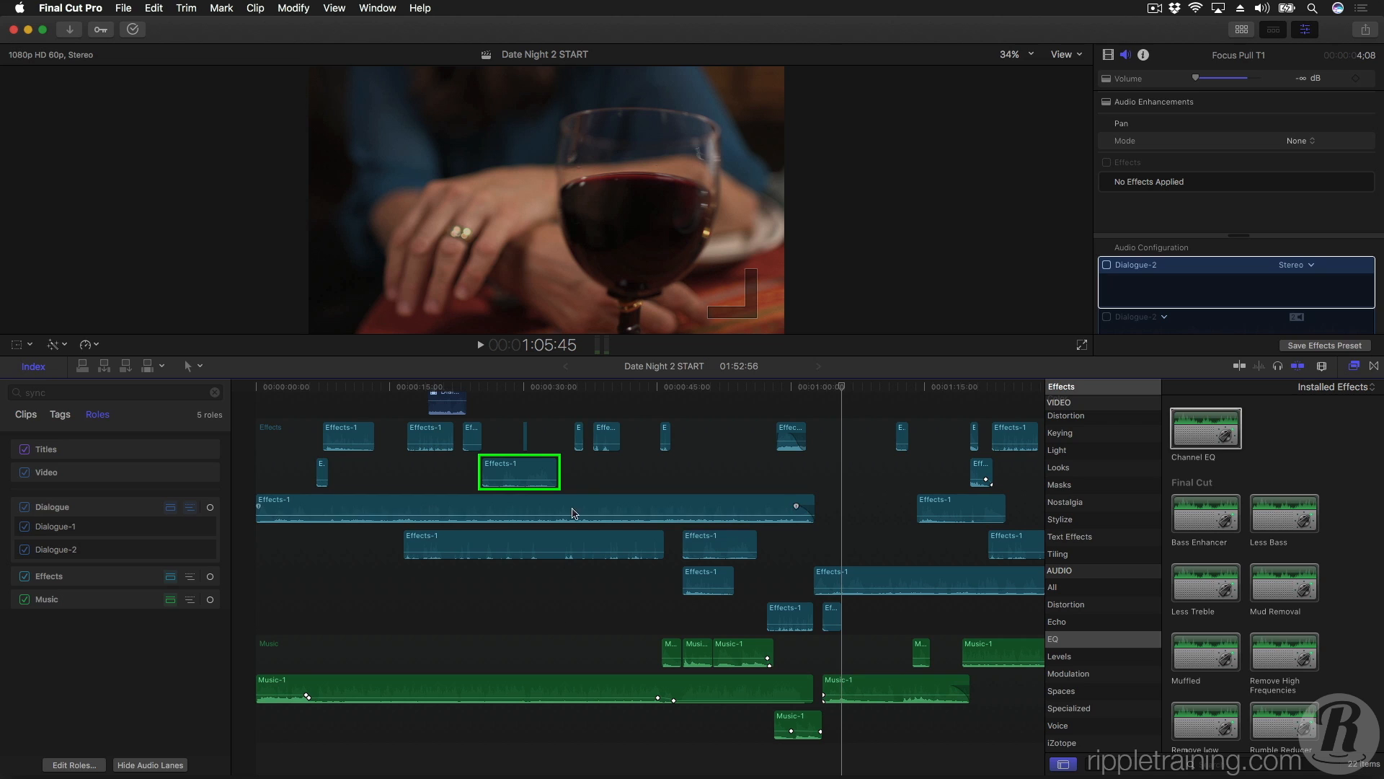
{"action": "left_click", "coordinate": [519, 471]}
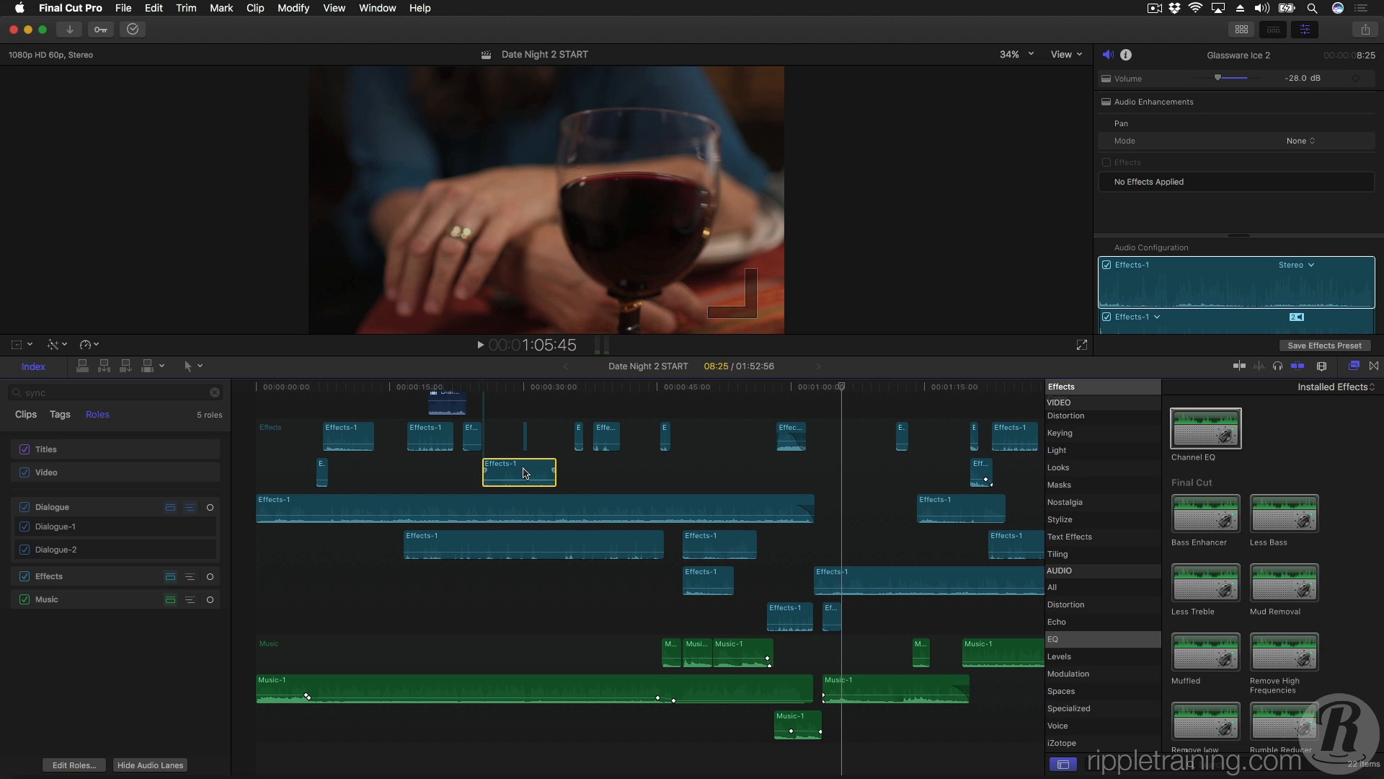
Reassign the Glassware Ice 2 clip to the Music-1 subrole, moving it to the Music lane.
{"action": "right_click", "coordinate": [519, 470]}
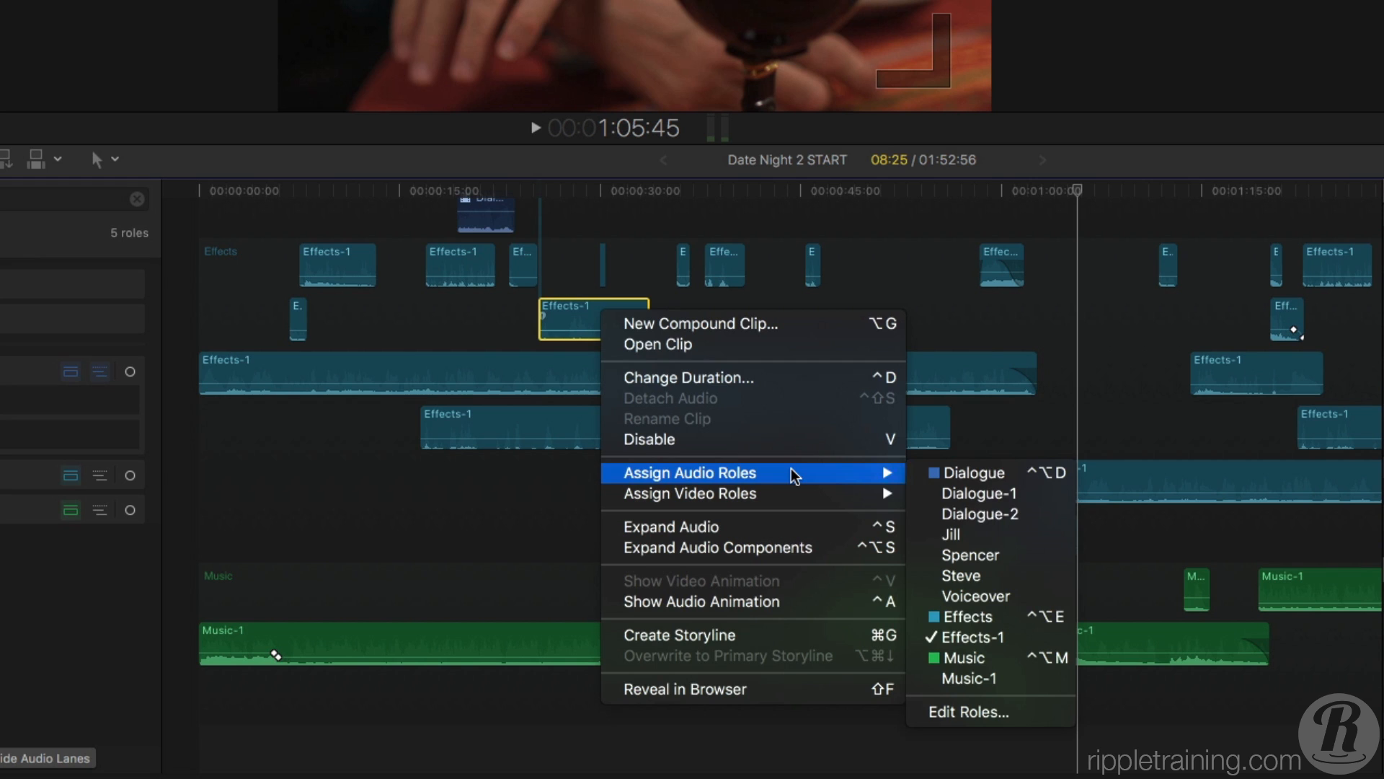
{"action": "mouse_move", "coordinate": [970, 678]}
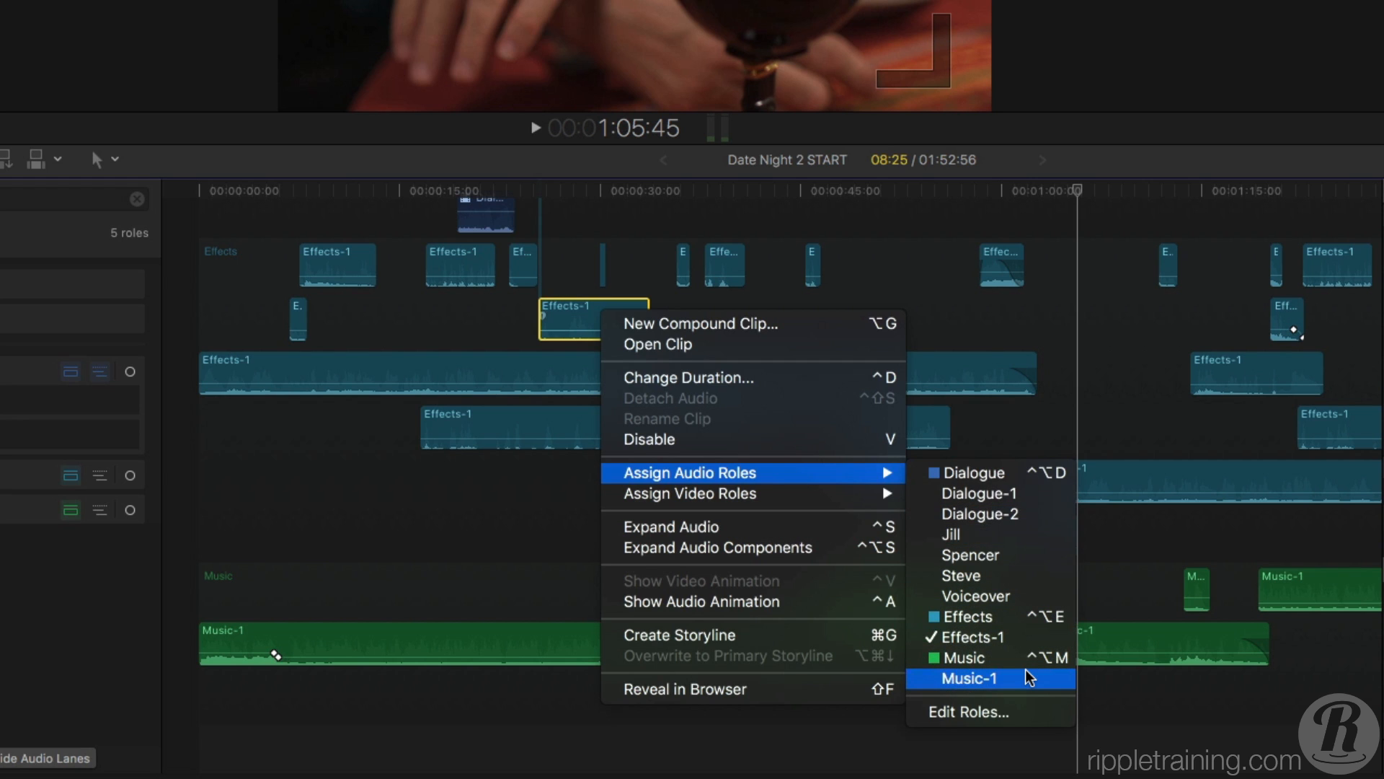
{"action": "left_click", "coordinate": [969, 677]}
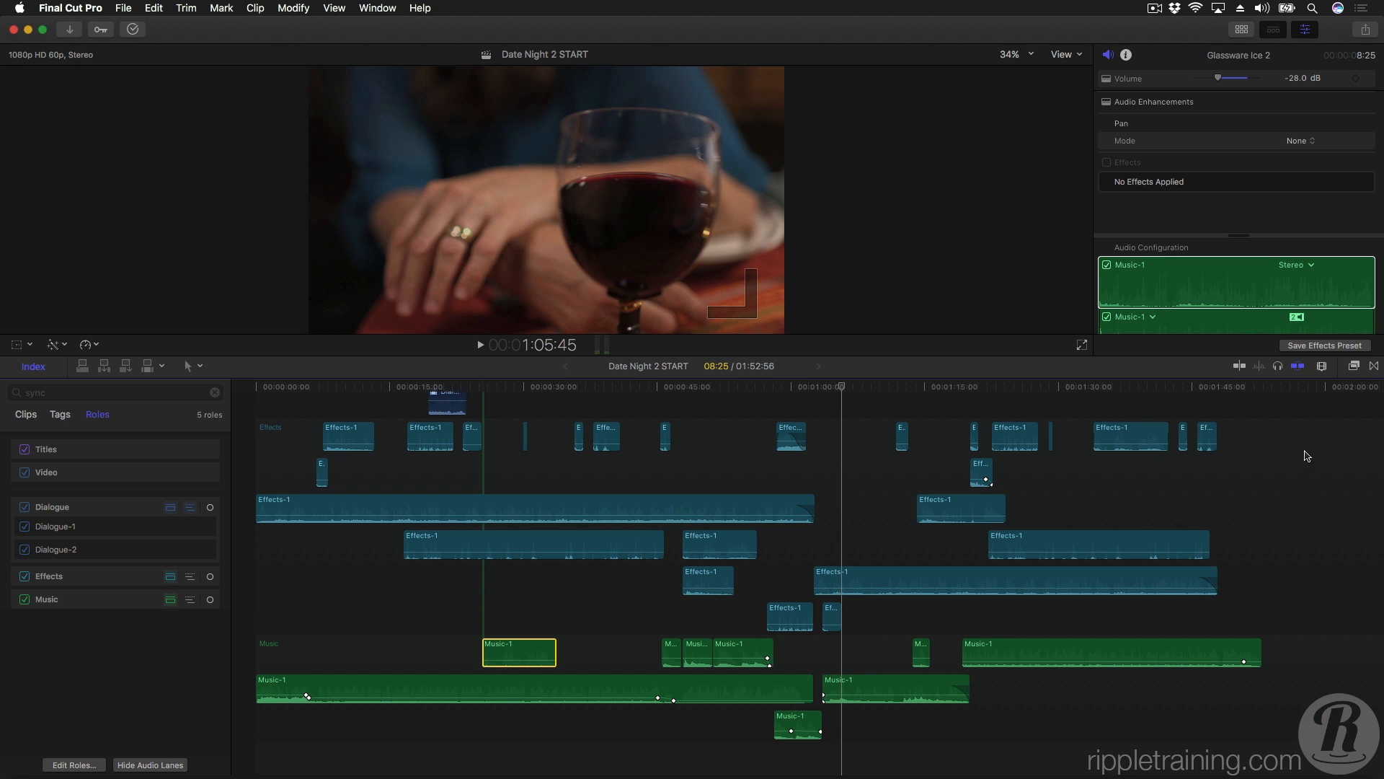
{"action": "mouse_move", "coordinate": [1285, 504]}
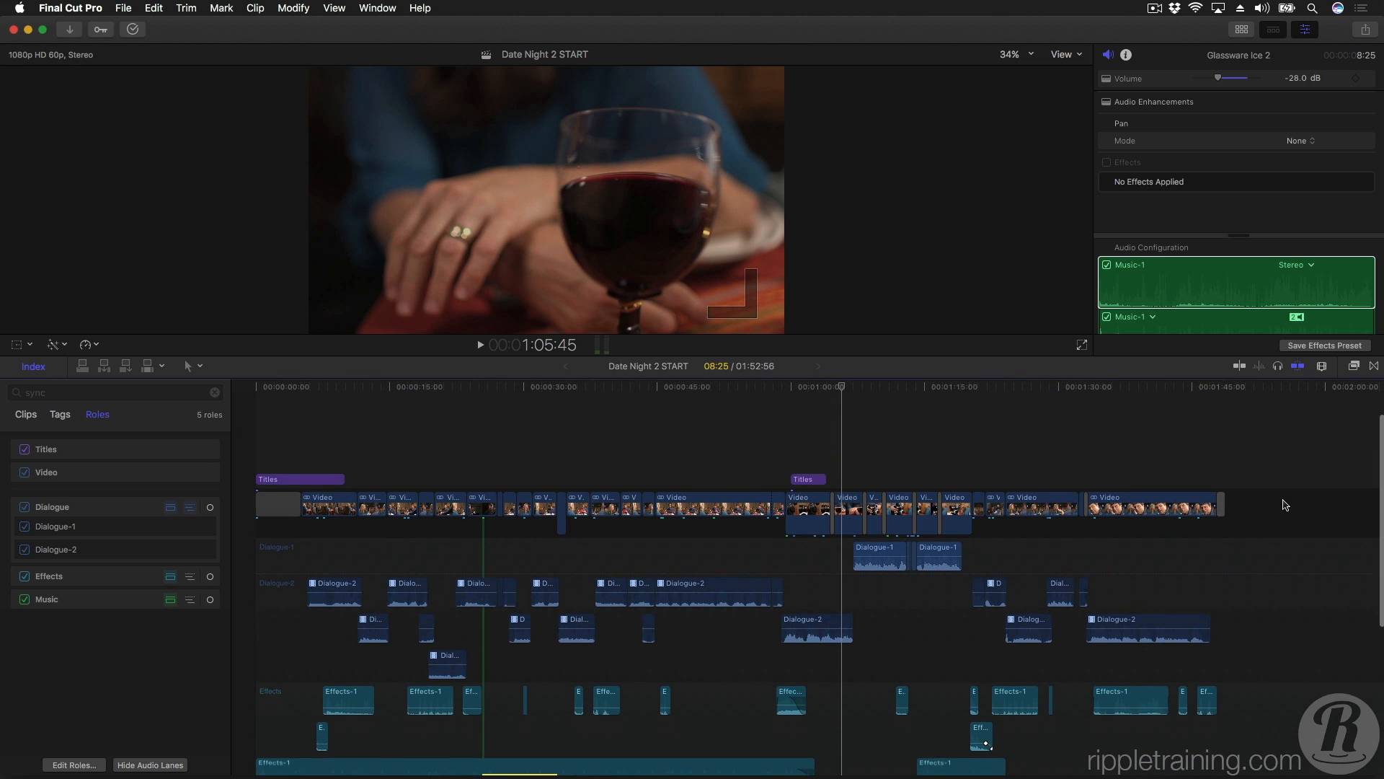
Move Music above Dialogue in the roles list and switch off the Dialogue role.
{"action": "left_click", "coordinate": [578, 390]}
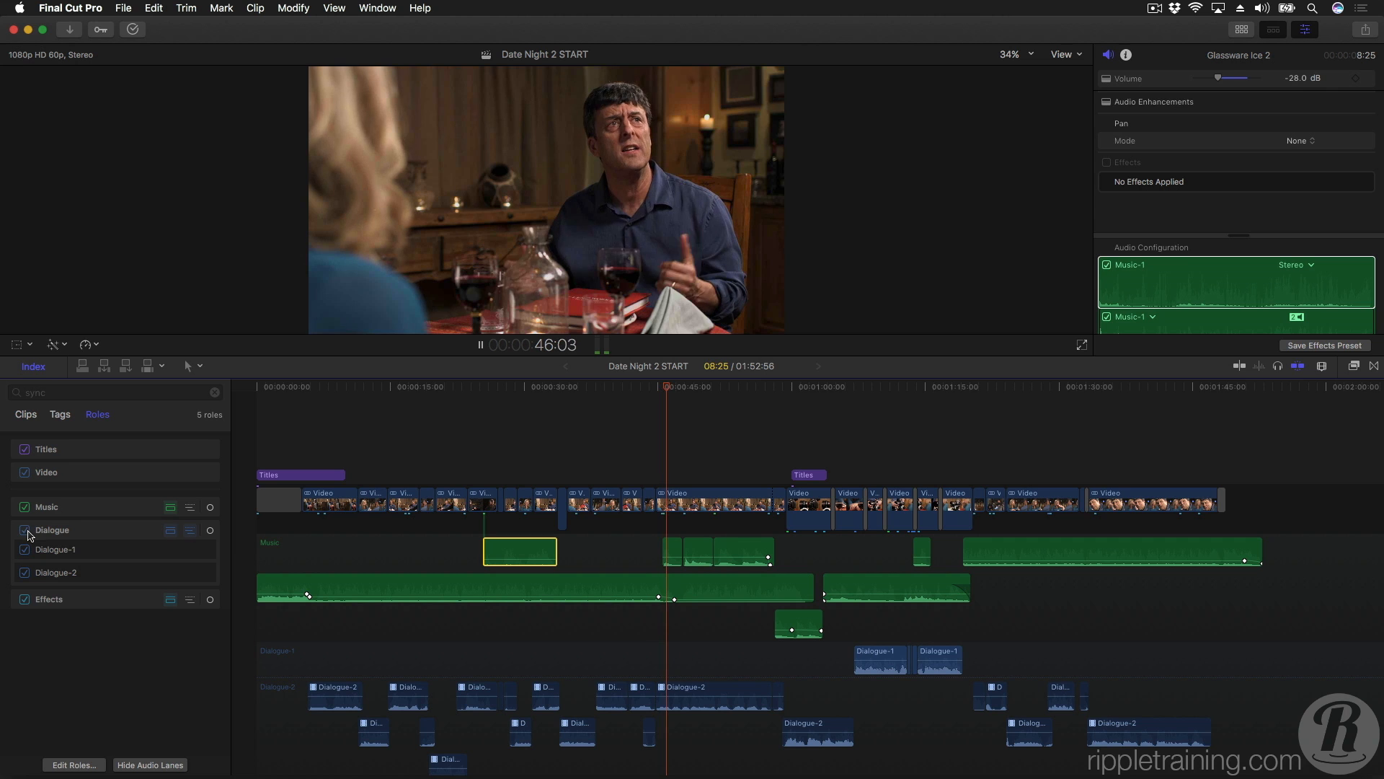
{"action": "left_click", "coordinate": [25, 529]}
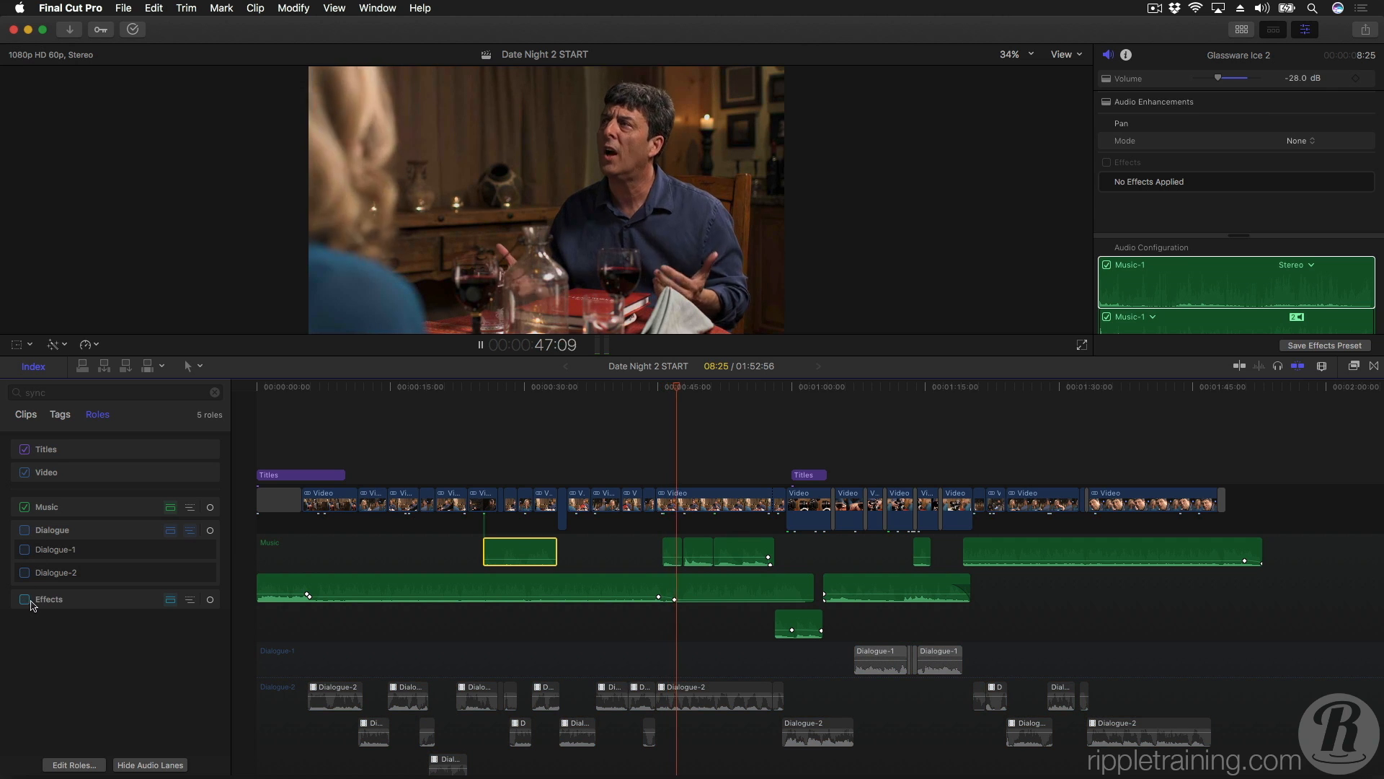